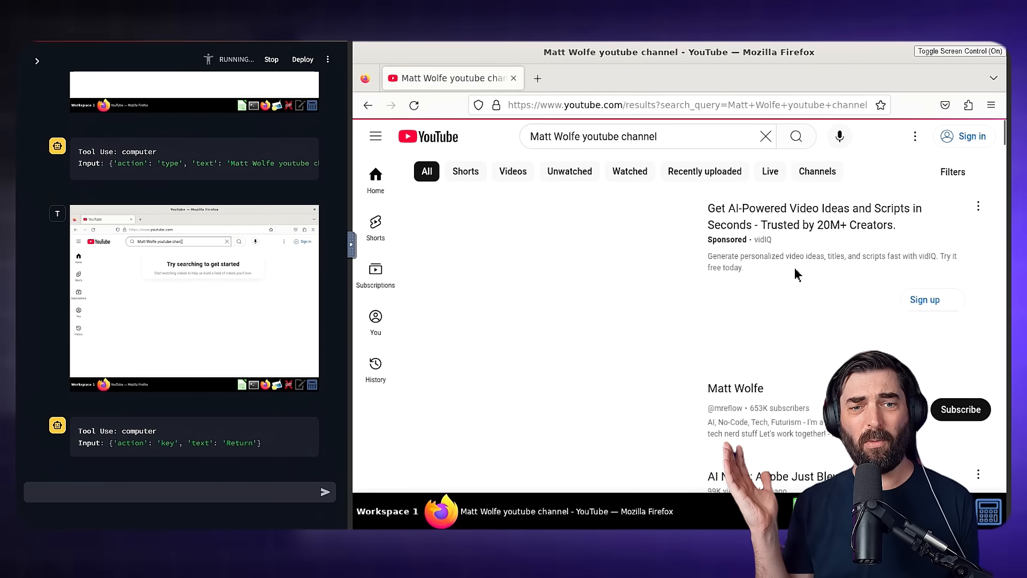
Step: Open Matt Wolfe's YouTube channel and sort its videos by Popular
left_click(735, 388)
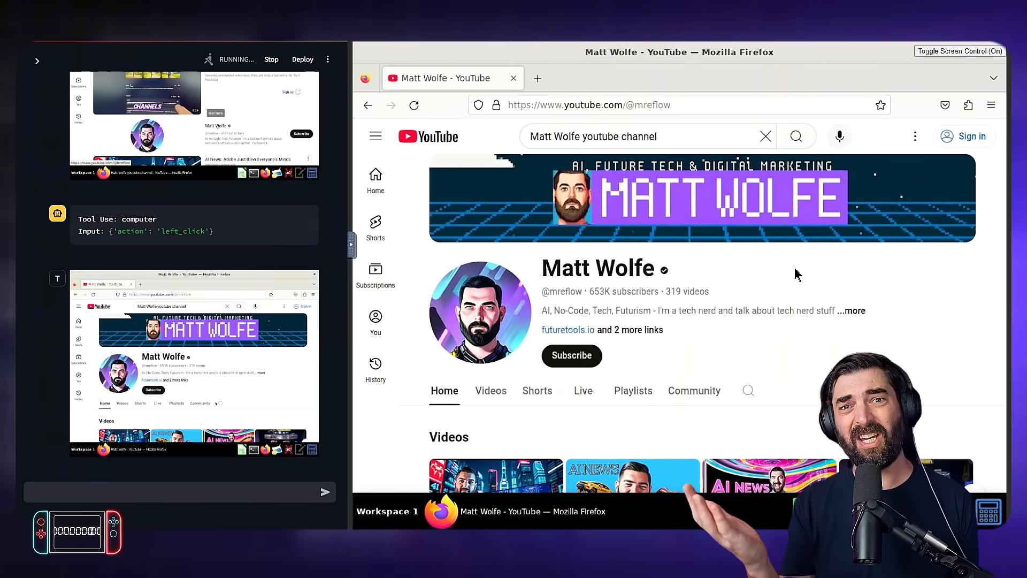
left_click(490, 391)
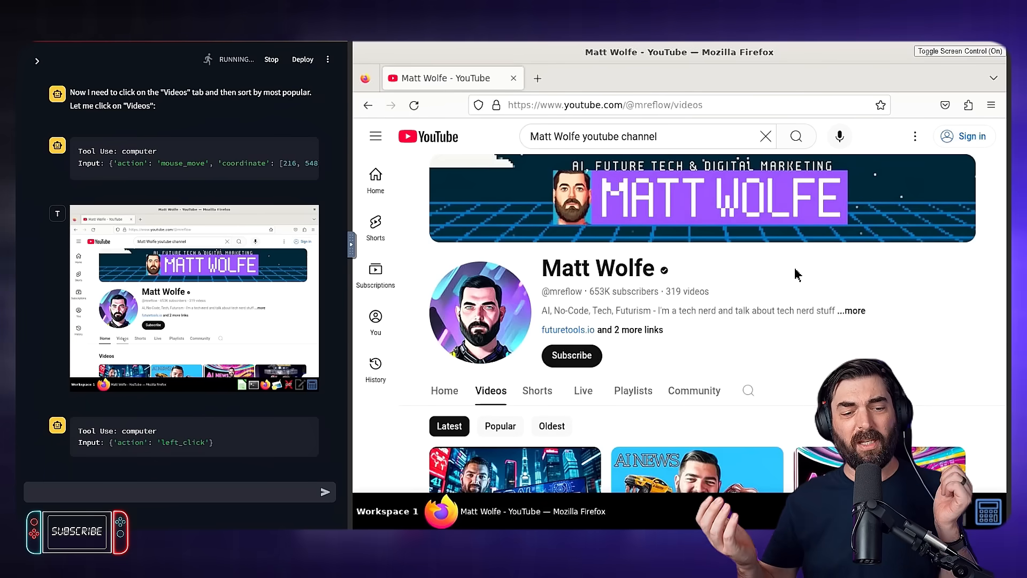
left_click(500, 426)
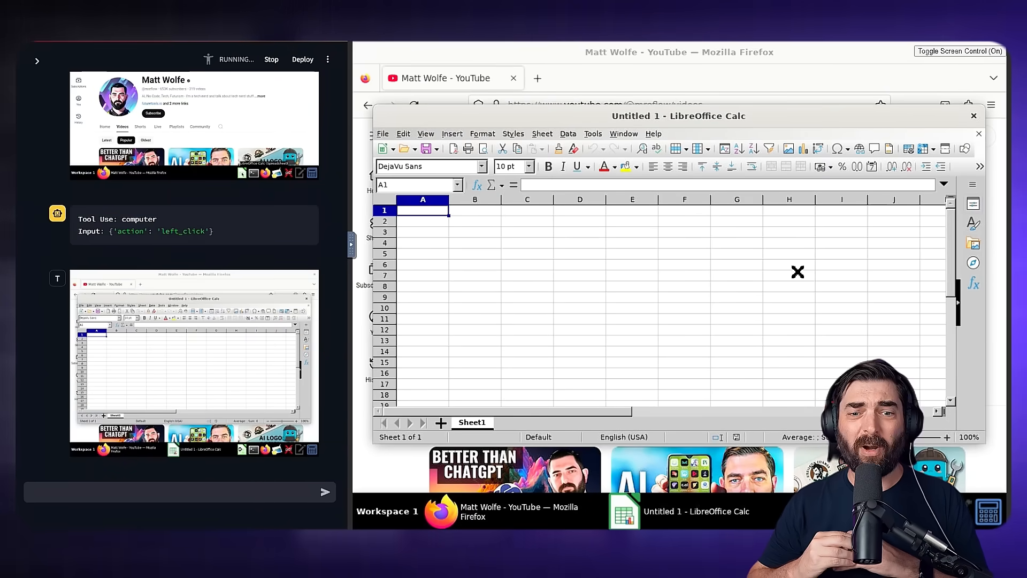
Step: Log the first three titles: 'This is Better Than ChatGPT', '21 Mobile AI Apps', 'AI Generated Logos'
key("Tab")
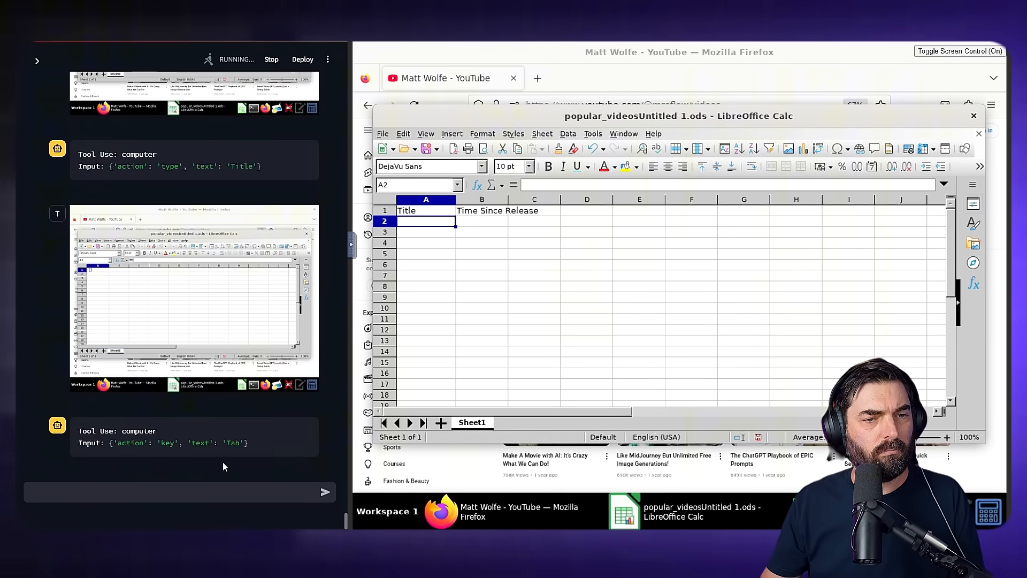
type("This is Better Than ChatGPT (With Prompting Guide)")
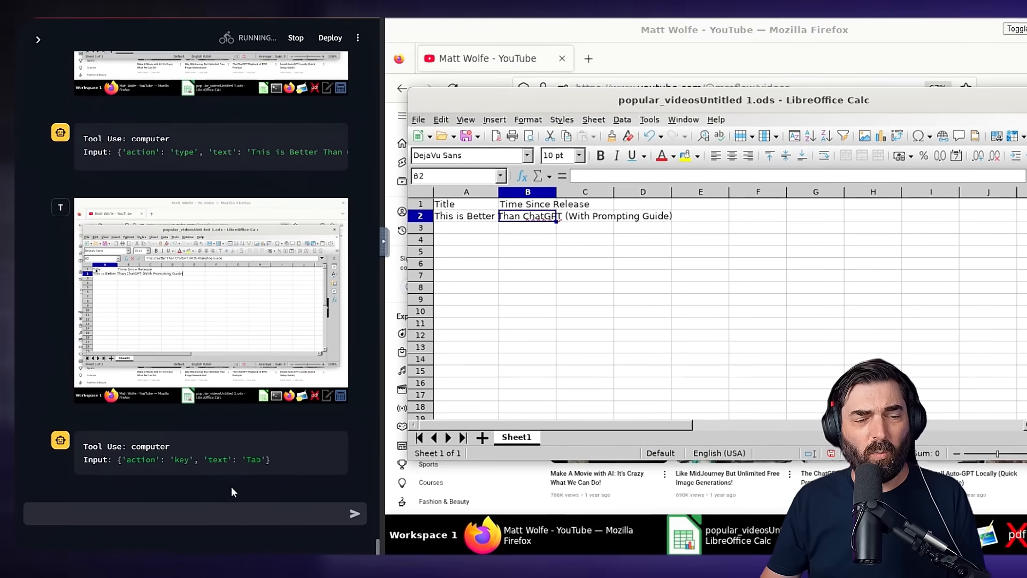
key("Return")
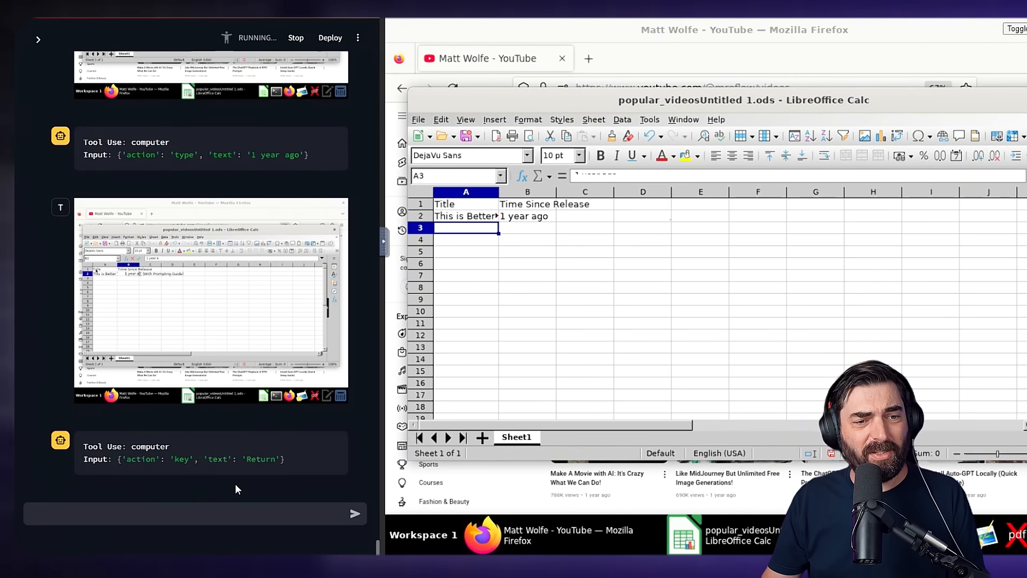
type("21 Mobile AI Apps You Won't Believe Are Free")
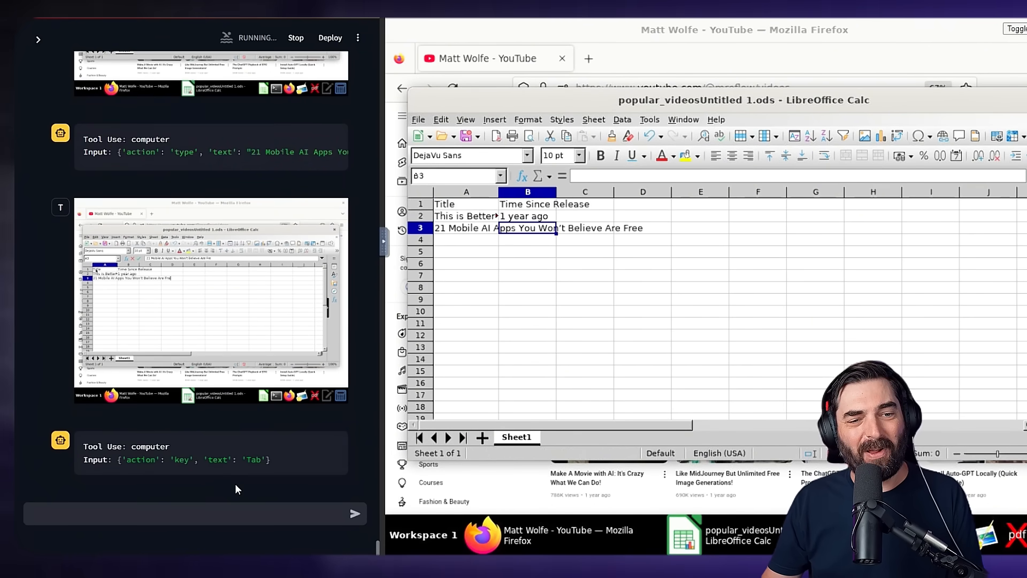
key("Return")
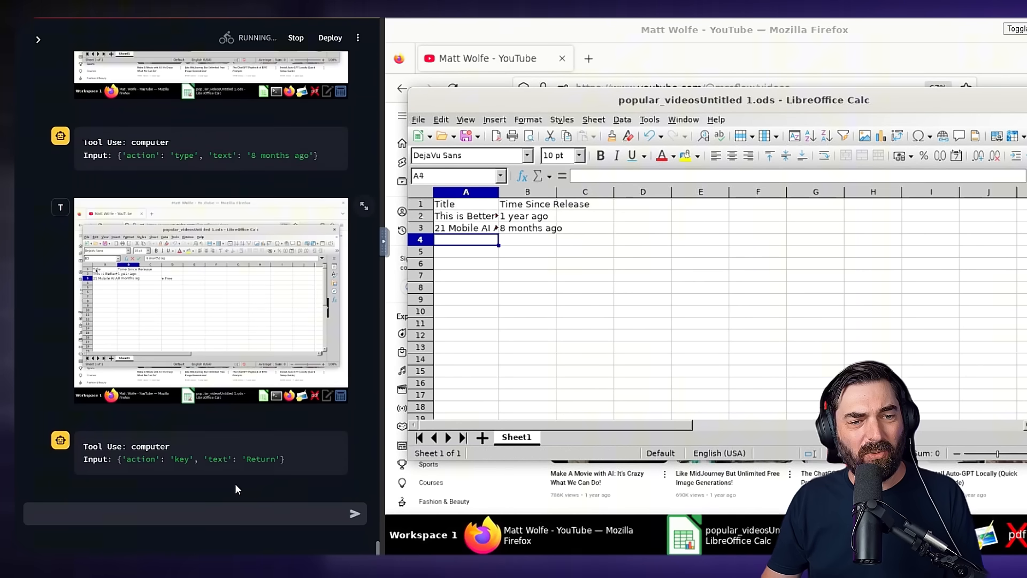
type("Creating AI Generated Logos Using Midjourney")
left_click(528, 240)
type("1 year ago")
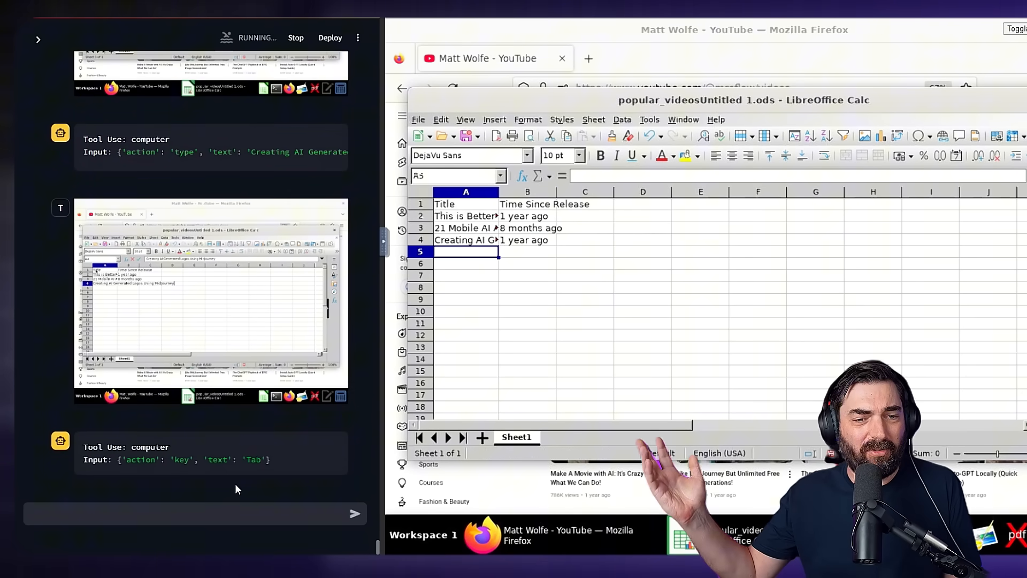
Step: Add 'AI's Most Insane Week' and 'Make A Movie with AI', with '1 year ago' release times
type("AI's Most Insane Week – Things Will Never B")
left_click(527, 252)
type("1 year ago")
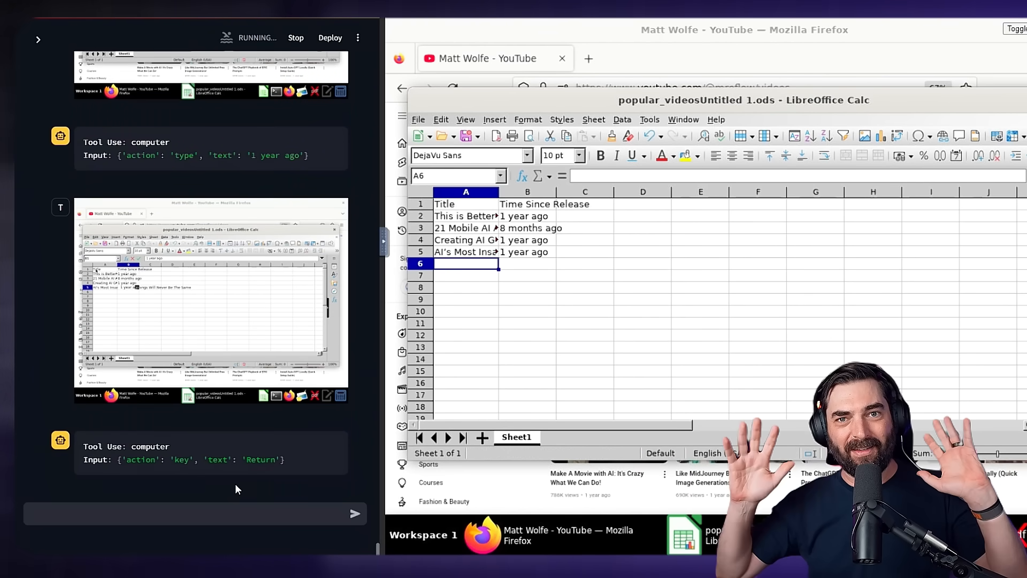
type("Make A Movie with AI: It's Crazy What We Can Do!")
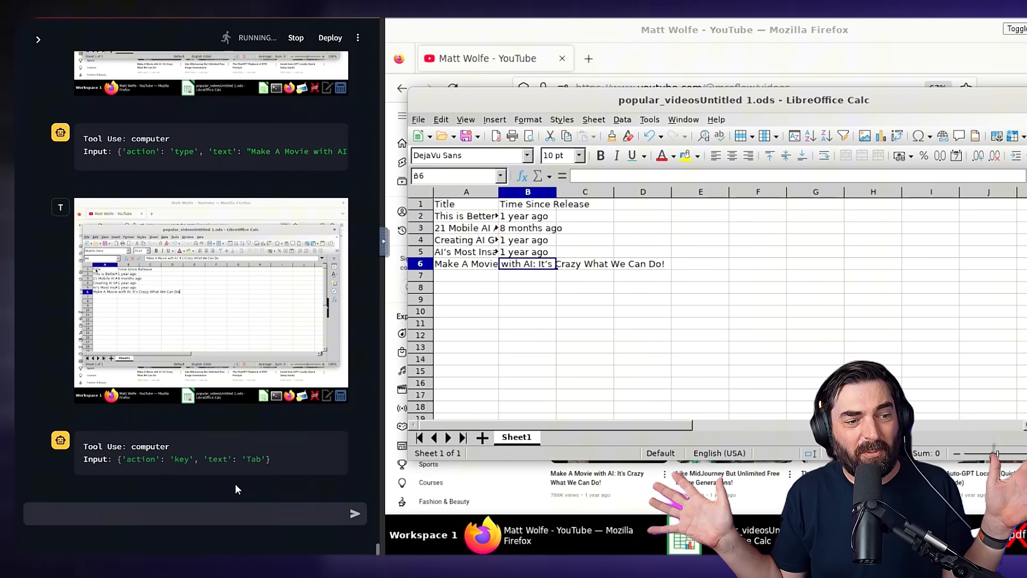
type("1 year ago")
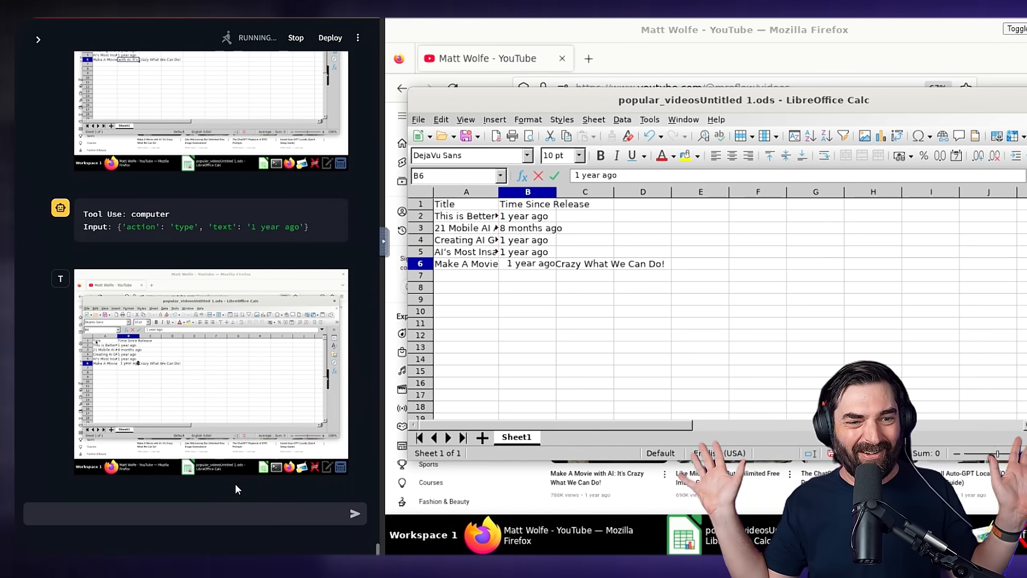
type("1 year ago")
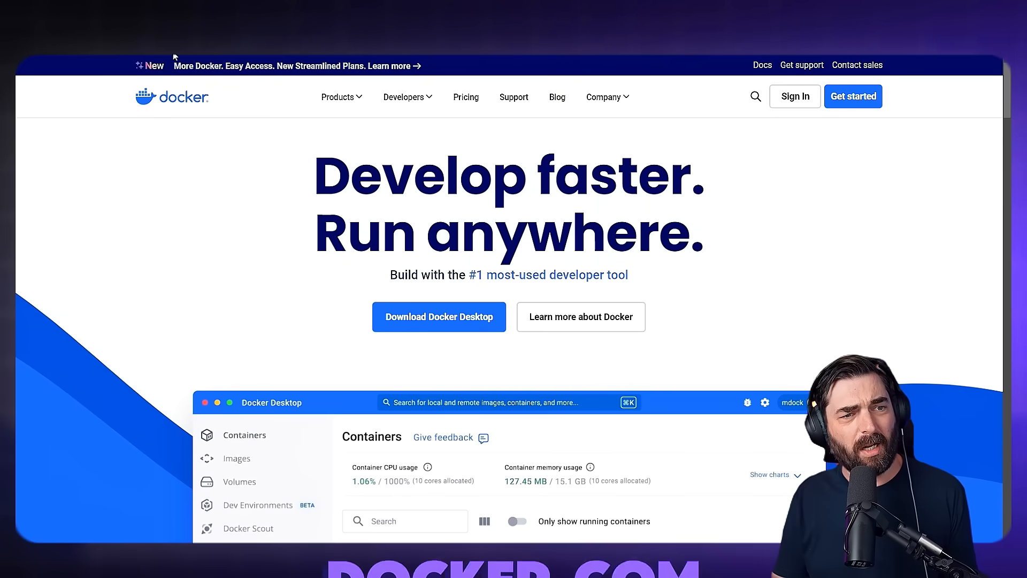
Step: Download the Windows AMD64 Docker Desktop installer, install it, and close the installer
left_click(438, 316)
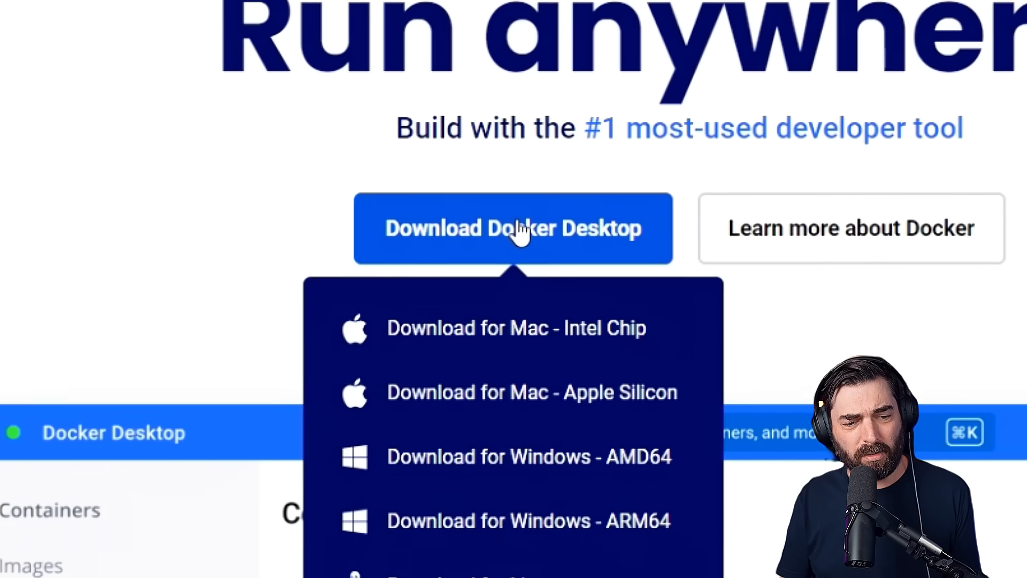
scroll("down", 3)
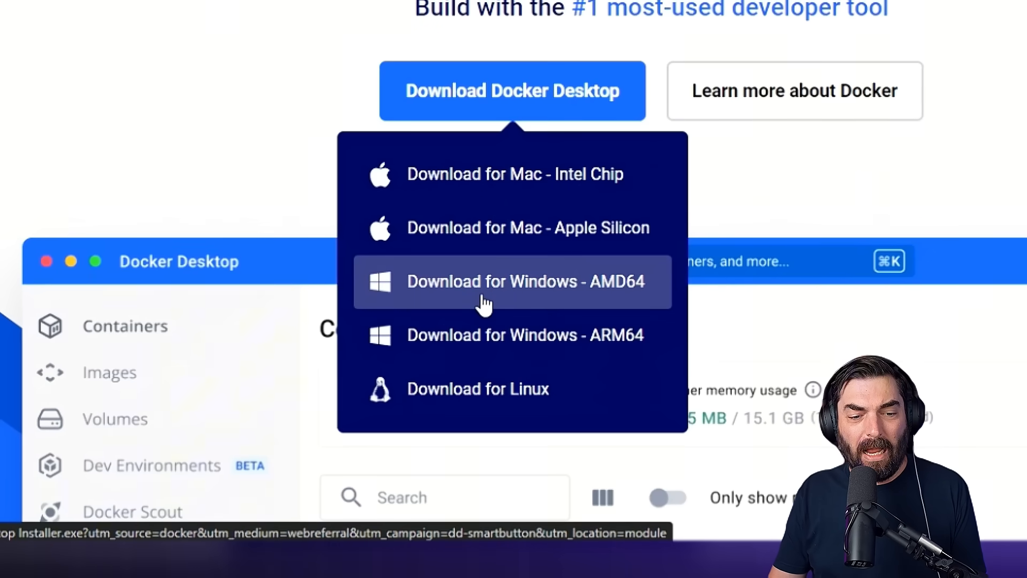
left_click(512, 282)
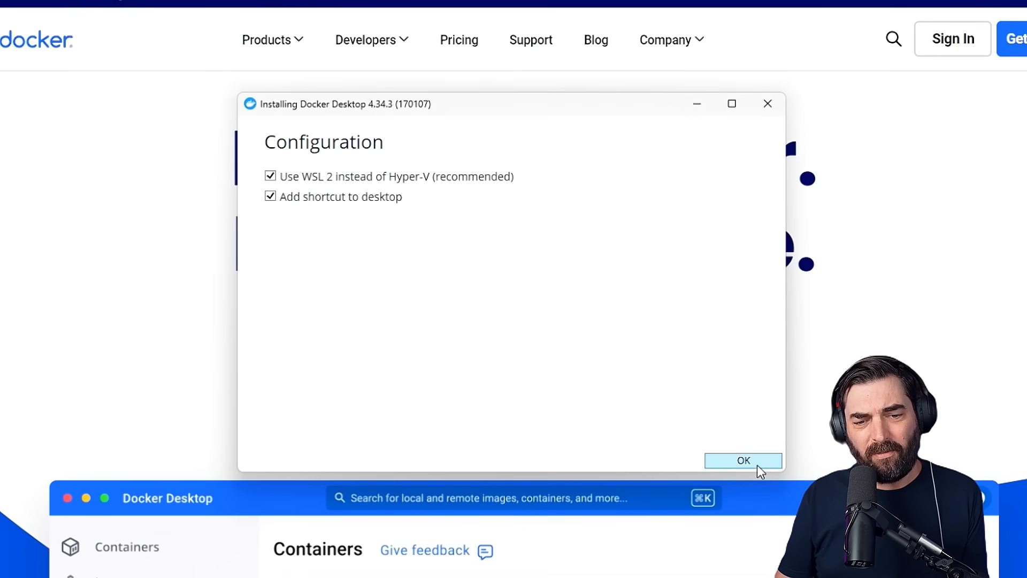
left_click(741, 460)
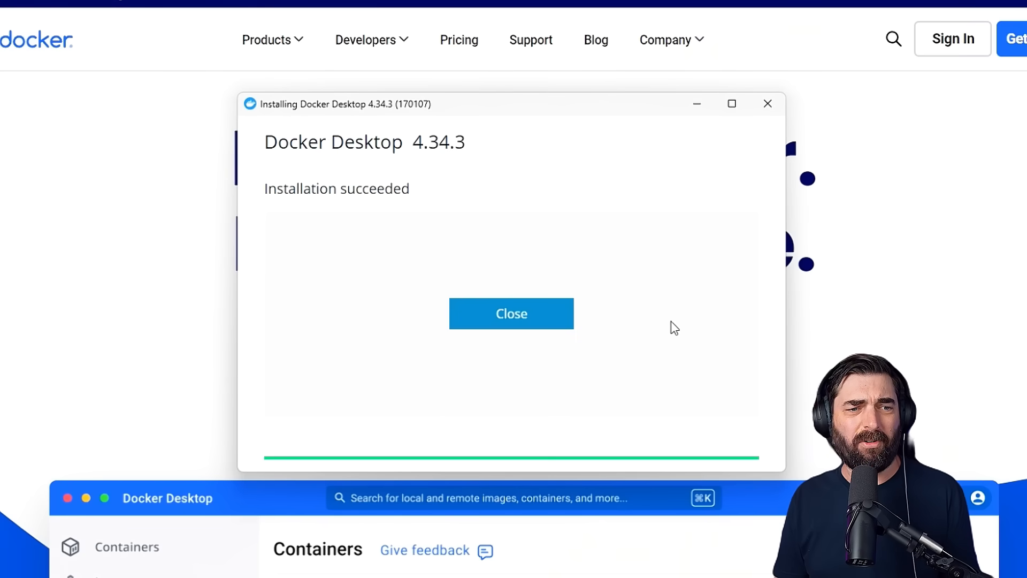
mouse_move(371, 229)
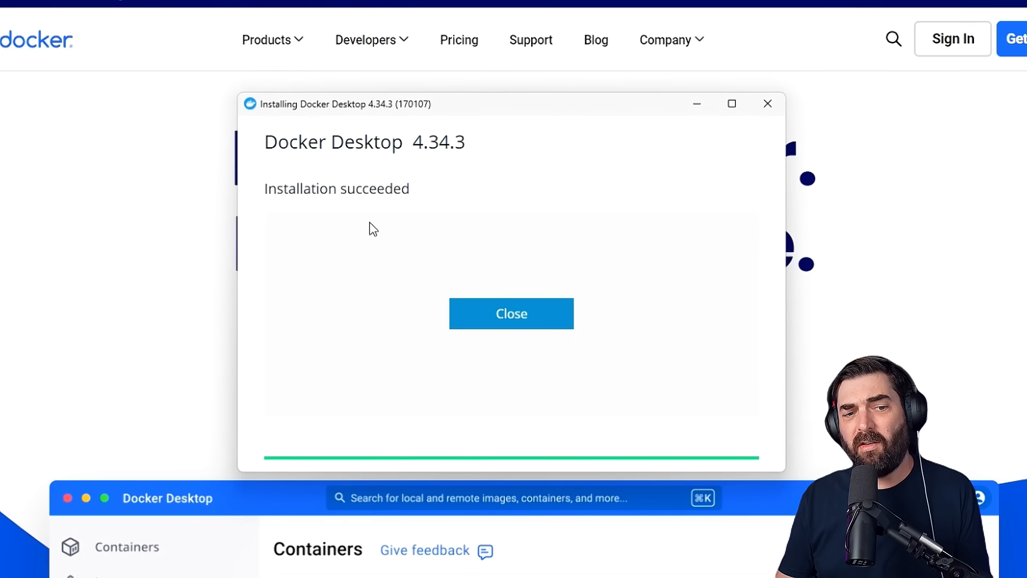
left_click(510, 313)
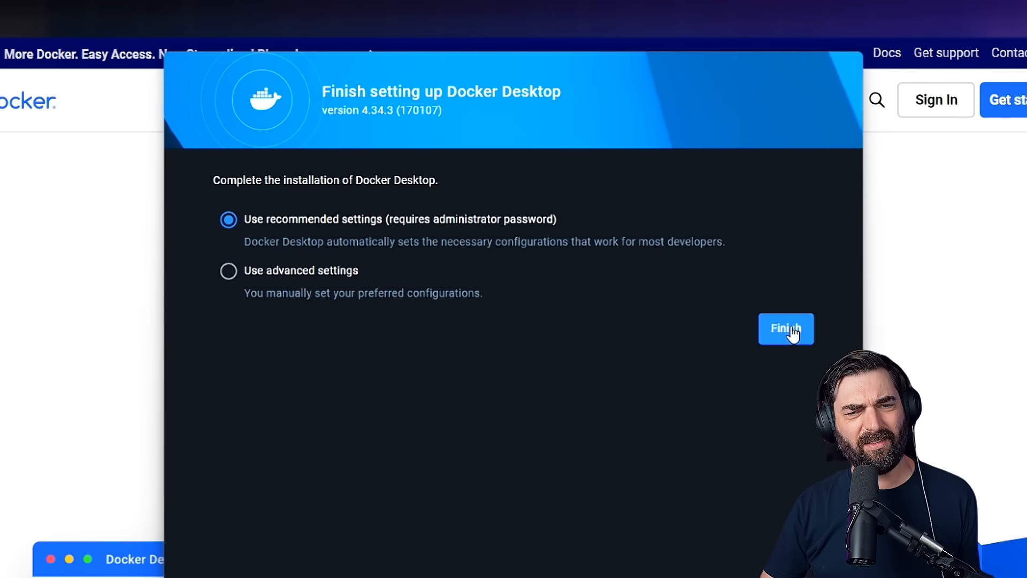
Step: Finish Docker Desktop setup with recommended settings and start a new terminal session
left_click(785, 327)
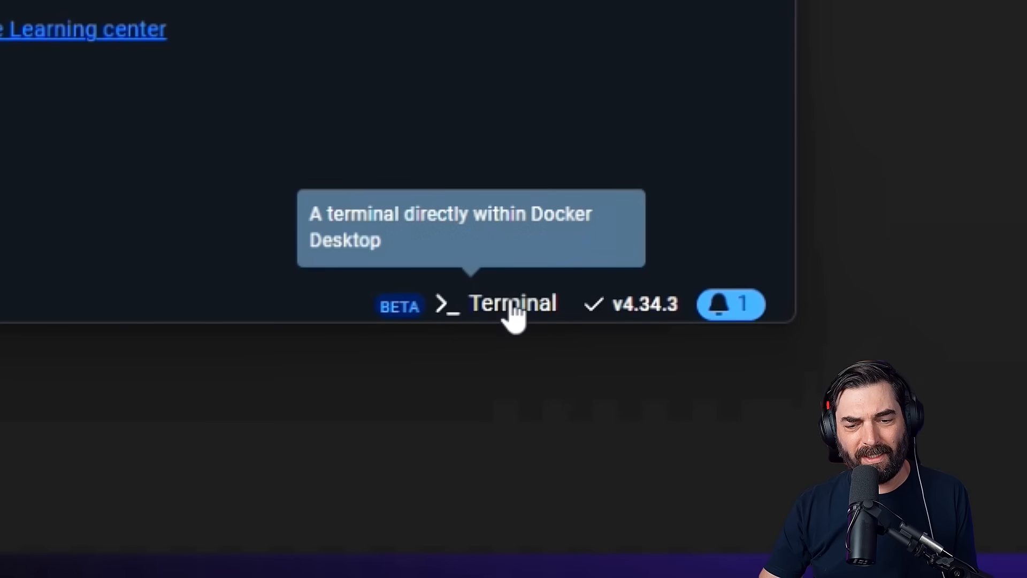
left_click(513, 303)
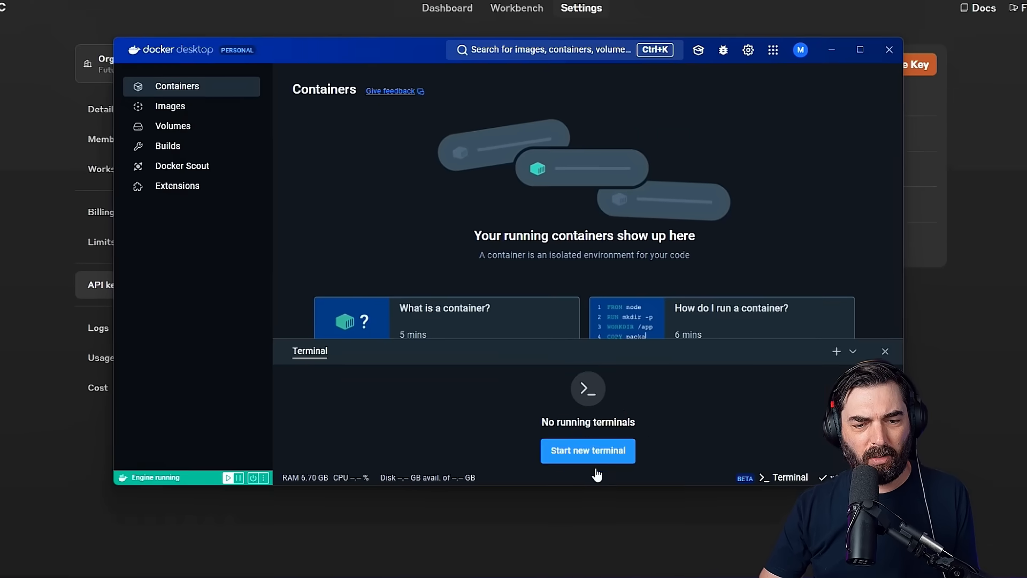
left_click(587, 451)
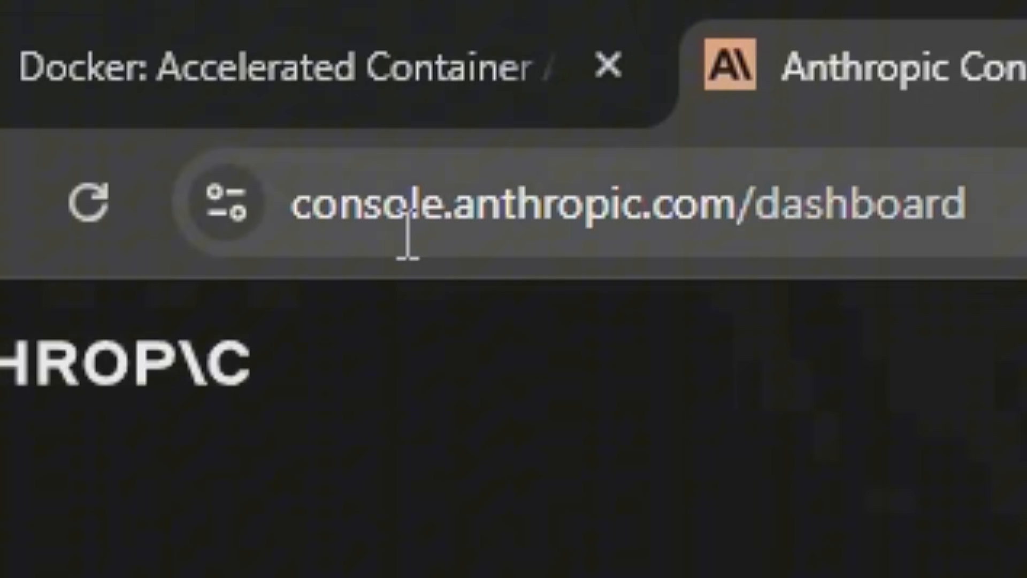
mouse_move(654, 183)
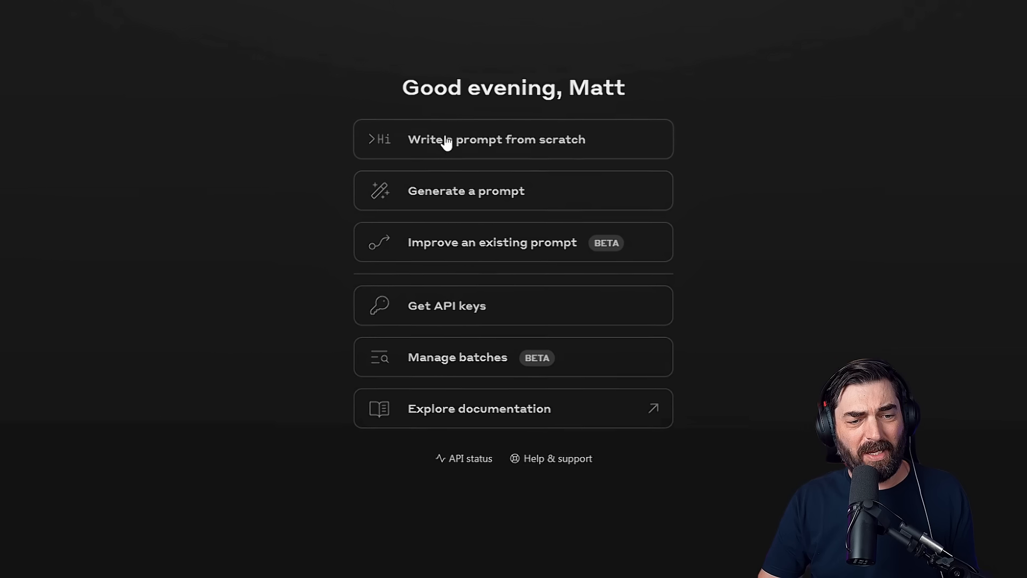
Step: From the API Keys page, add key 'test-key' in the Default workspace and copy it
left_click(447, 305)
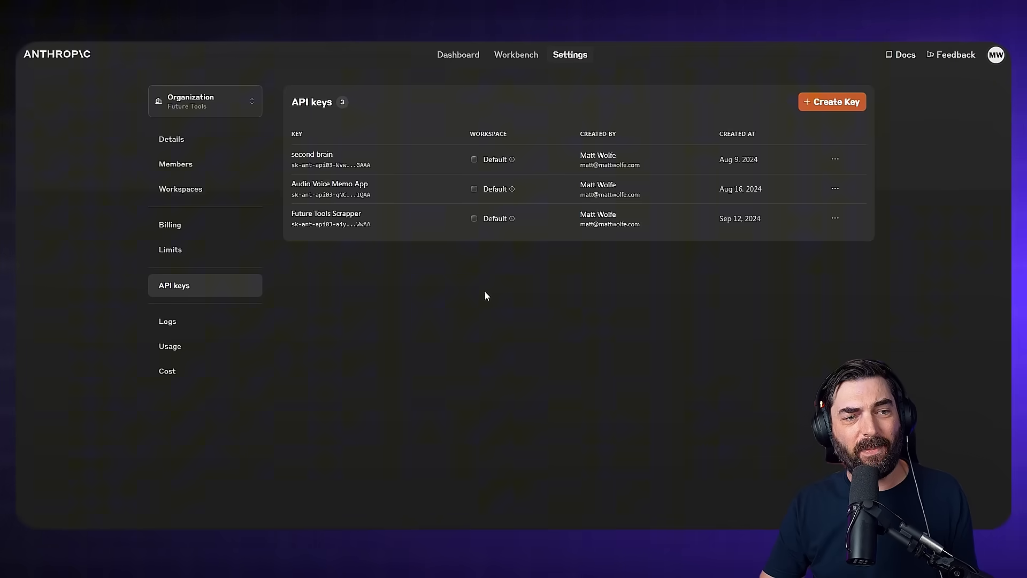
left_click(832, 101)
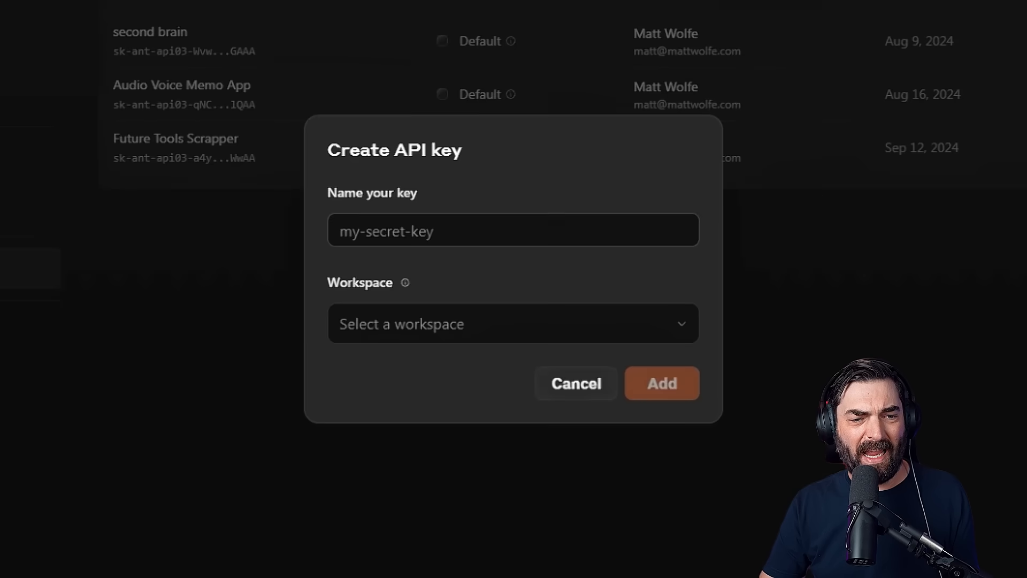
type("test")
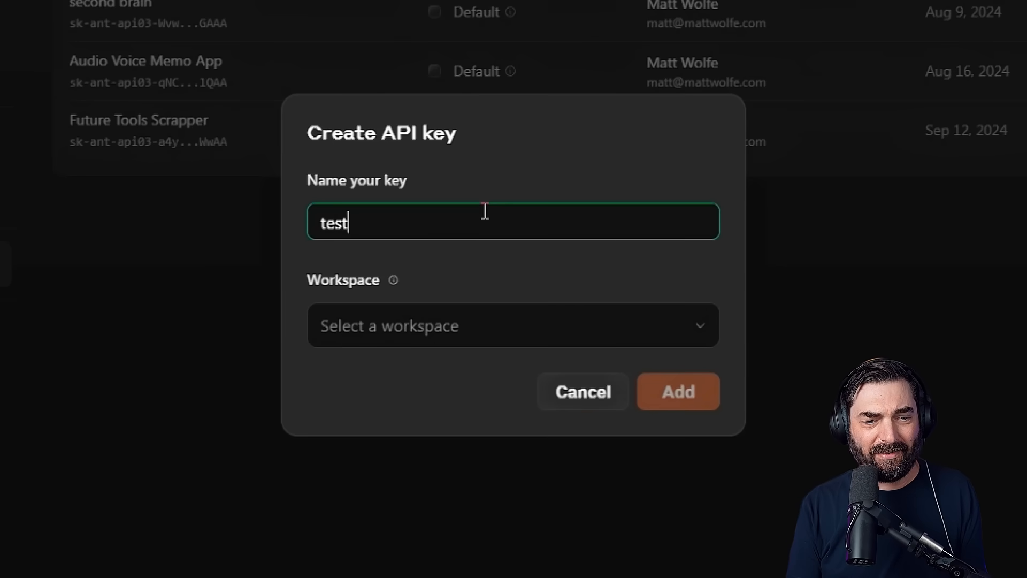
type("-key")
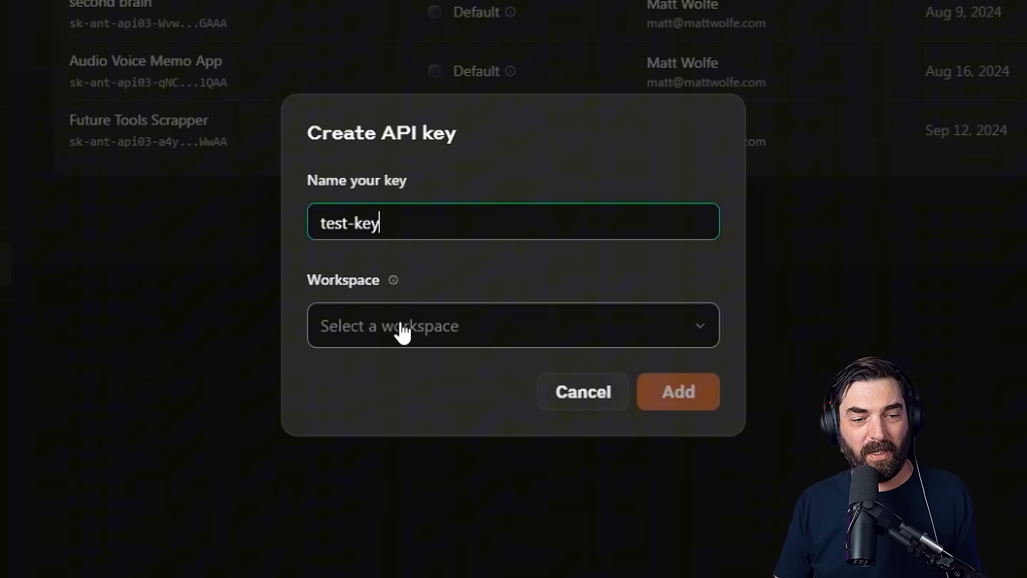
left_click(513, 326)
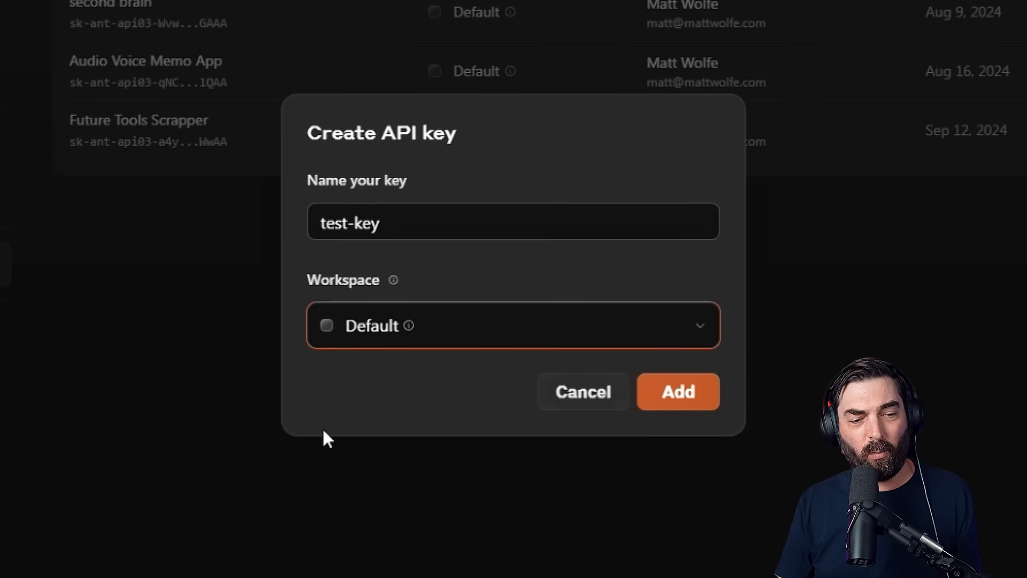
left_click(677, 391)
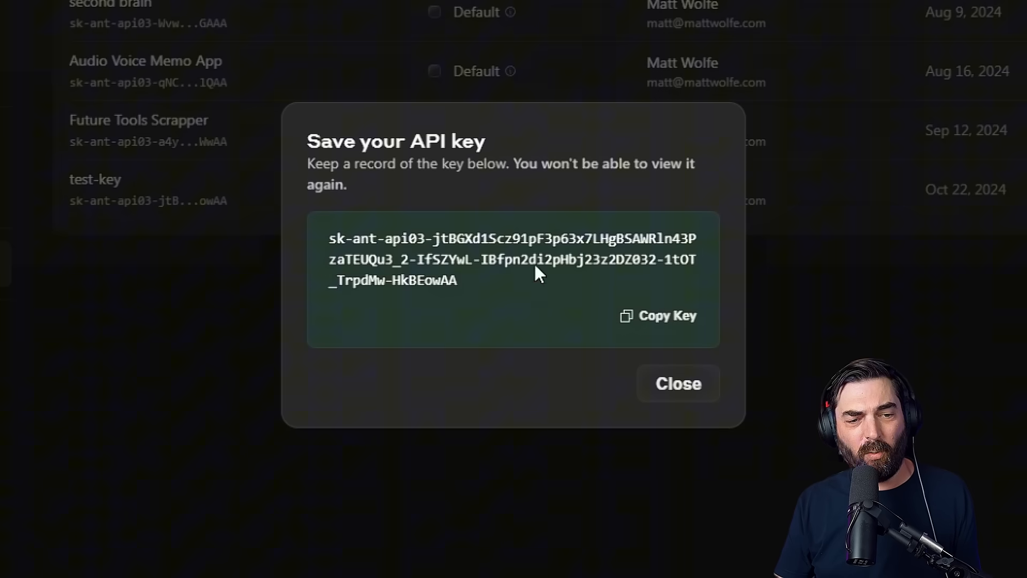
left_click(666, 315)
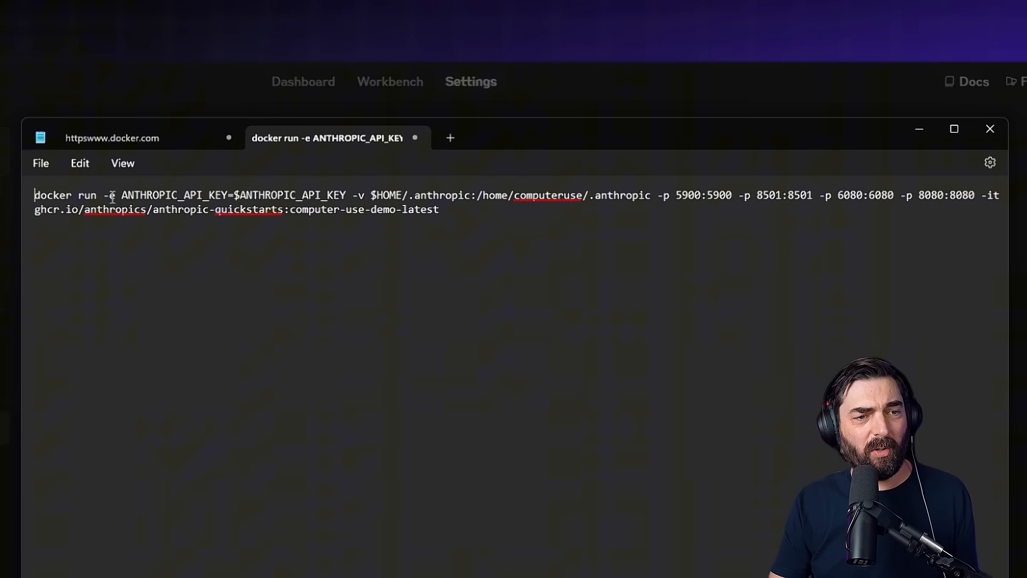
Step: Replace $ANTHROPIC_API_KEY with the pasted key, then copy the entire docker run command
double_click(173, 196)
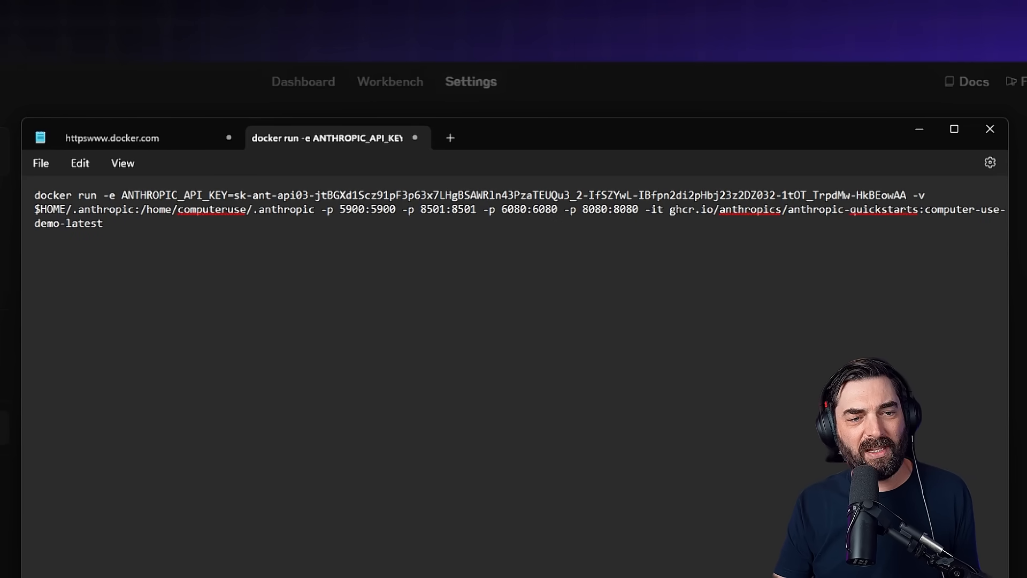
key("ctrl+a")
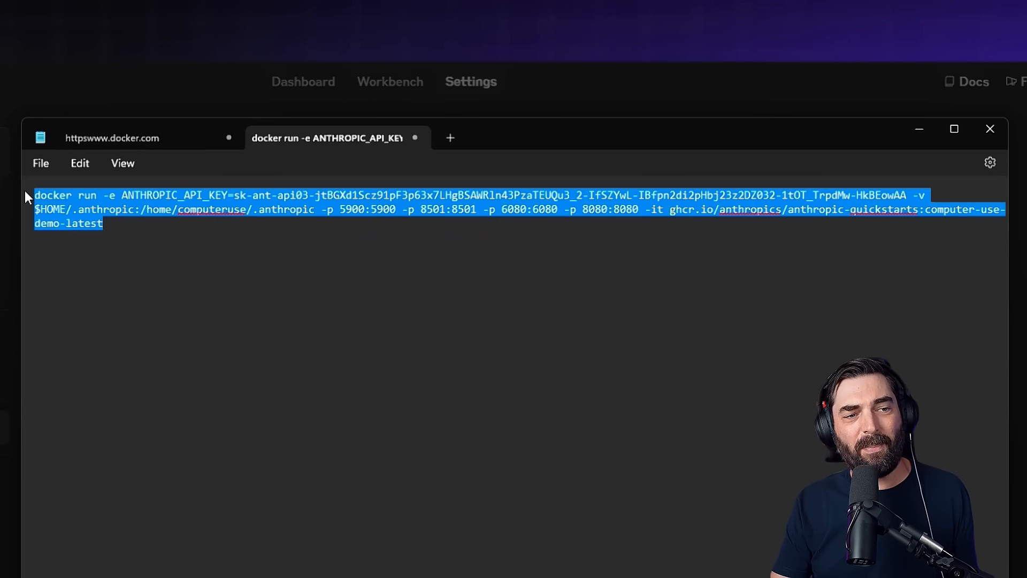
right_click(458, 208)
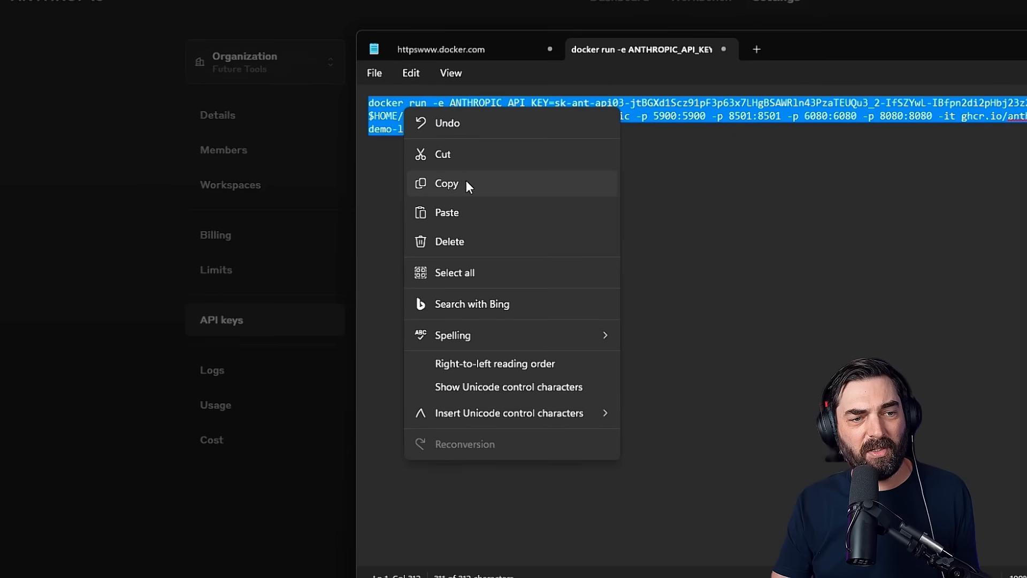
left_click(446, 184)
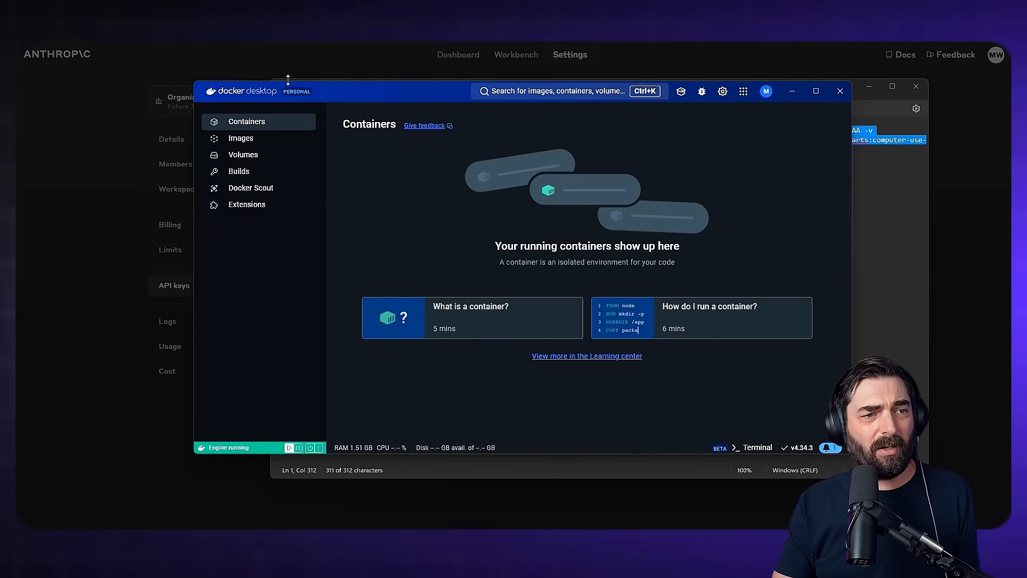
Step: Bring up Docker Desktop's Containers page
left_click(757, 447)
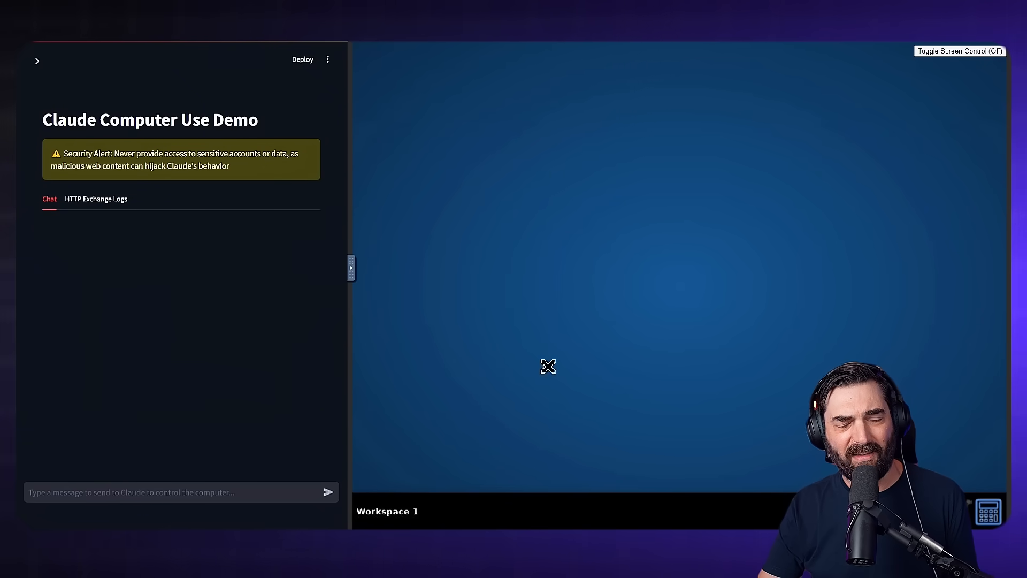
Step: Switch Toggle Screen Control on to take over the virtual desktop
left_click(180, 492)
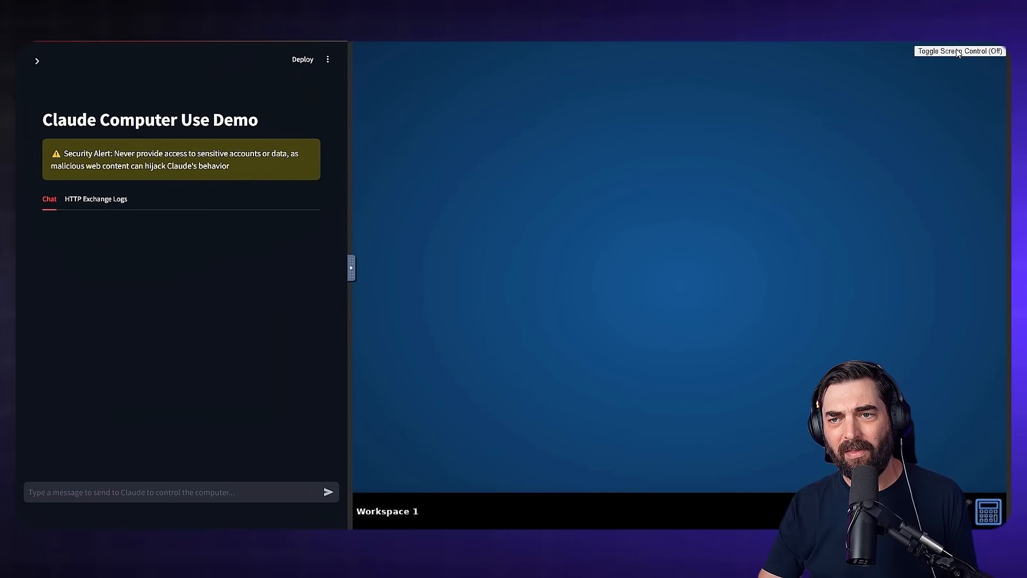
left_click(959, 51)
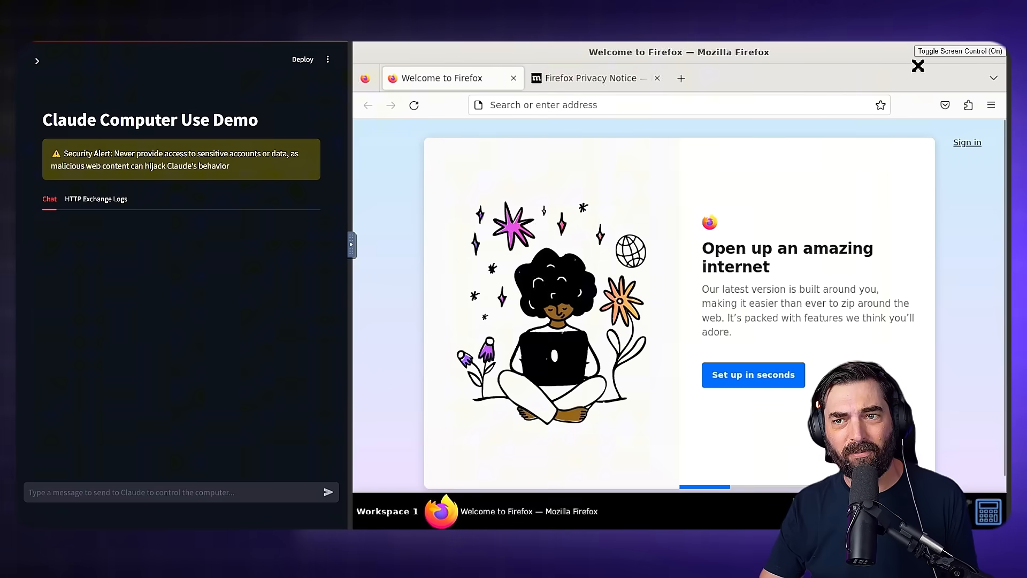
Step: Let Claude search 'San Diego weather forecast' in a new Firefox tab
left_click(589, 78)
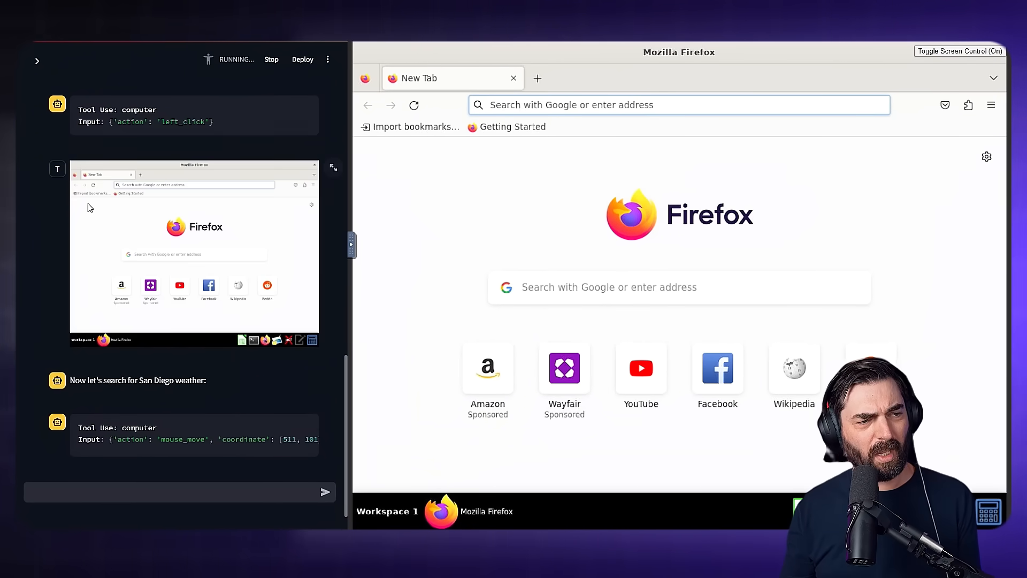
left_click(678, 104)
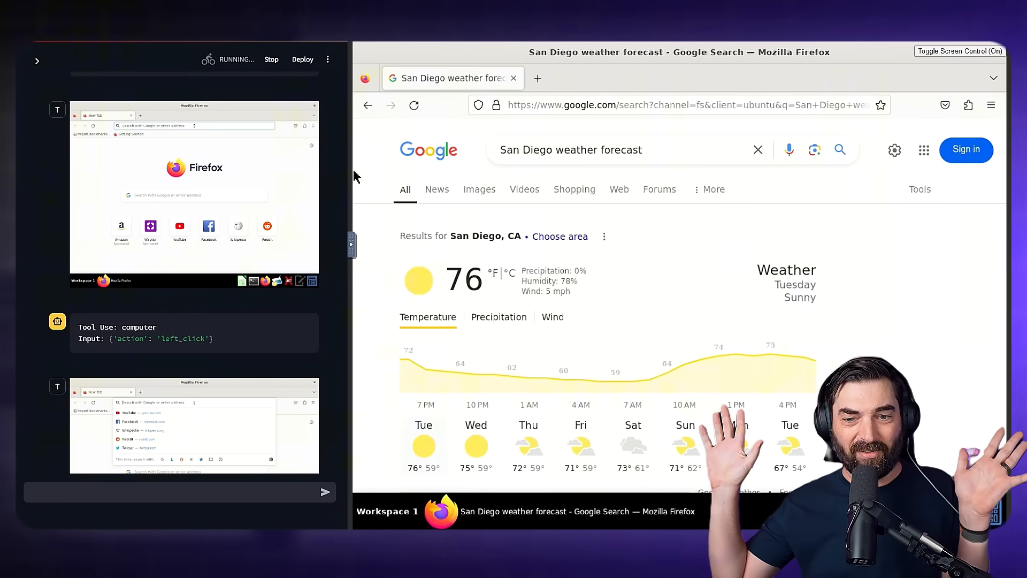
Step: Enter 'San Diego weather forecast' while Claude opens a blank LibreOffice Calc sheet
type("San Diego weather forecast")
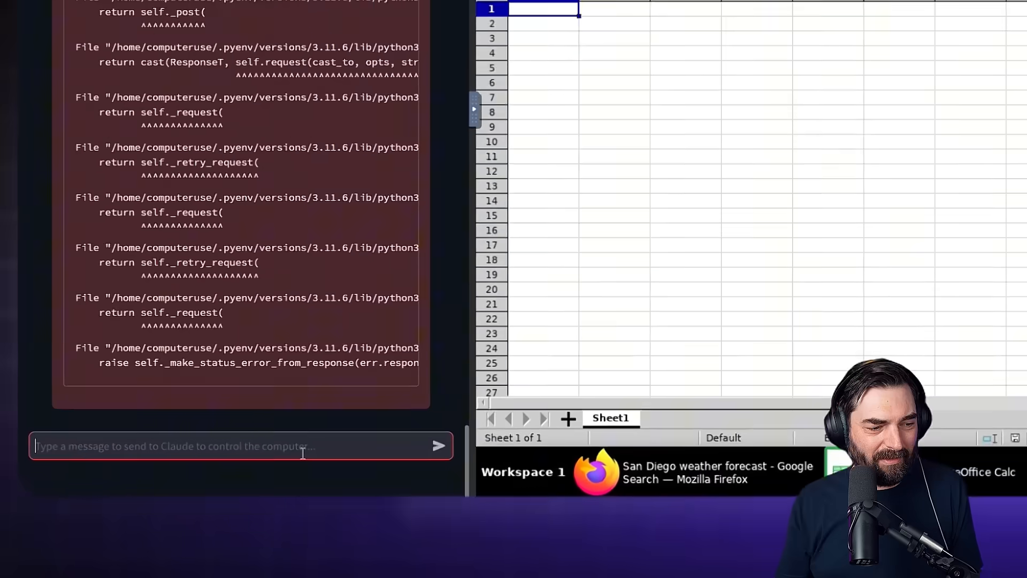
Step: Tell Claude to continue; it adds the High Temperature (°F) header and 10/23/24 row (75, 59)
type("Please continue th")
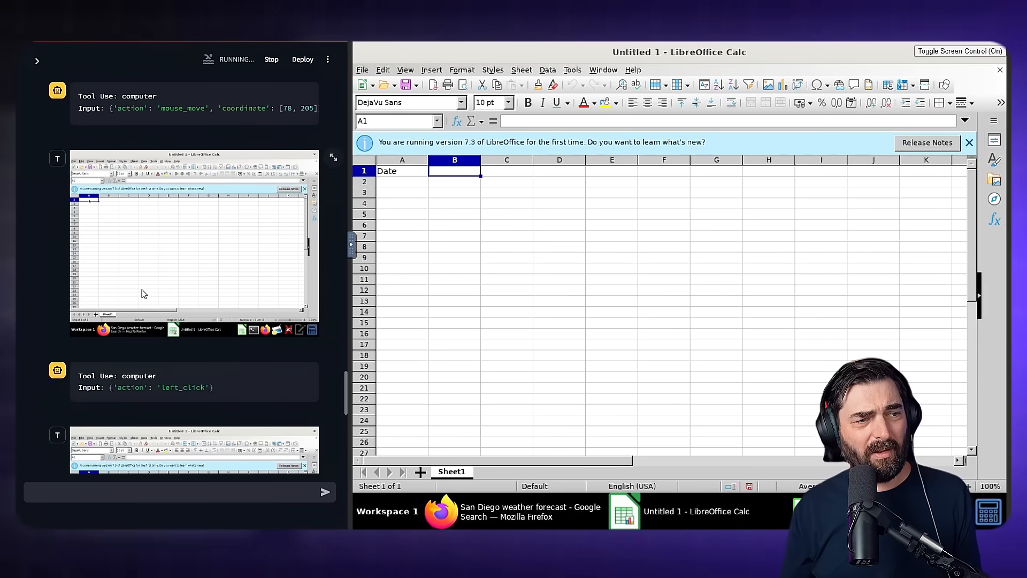
type("High Temperature (°F)")
left_click(507, 170)
type("Low Temperature (°F")
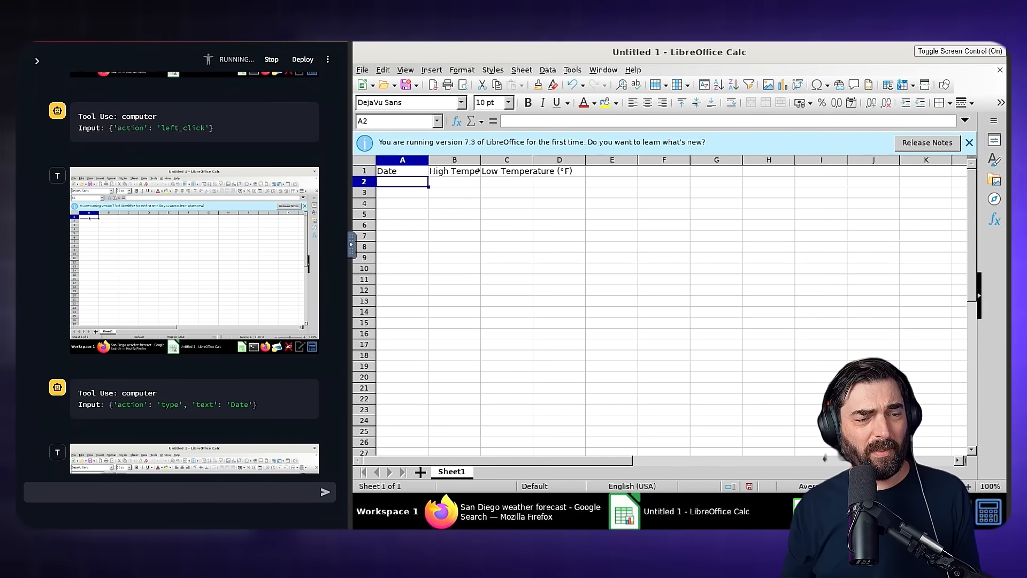
type("10/23/24")
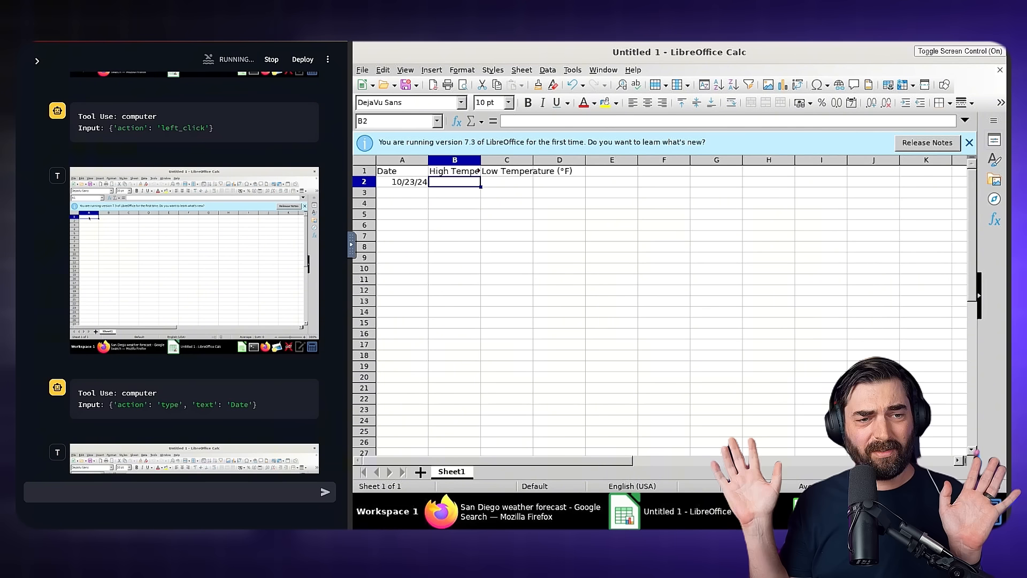
type("75")
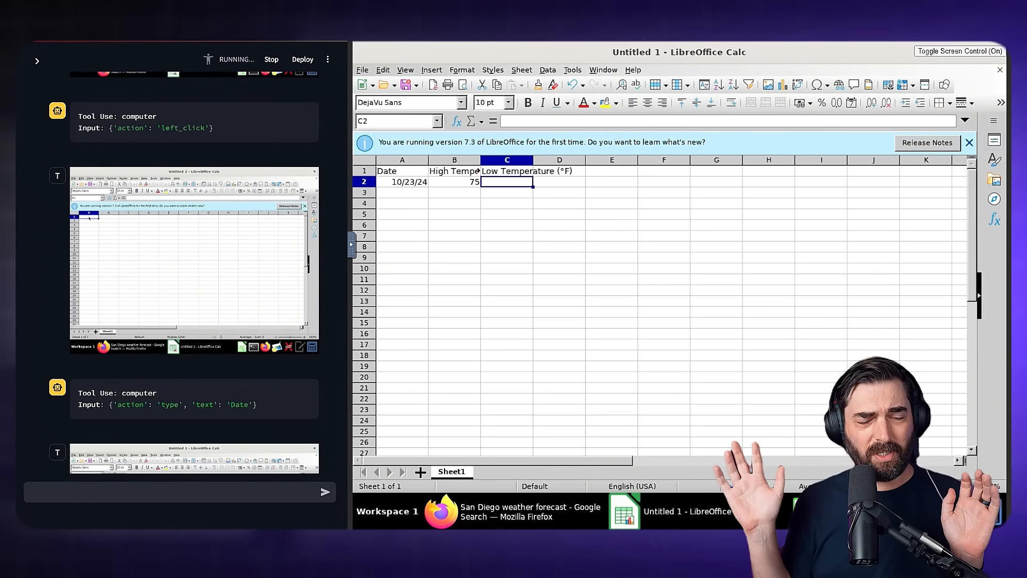
type("59")
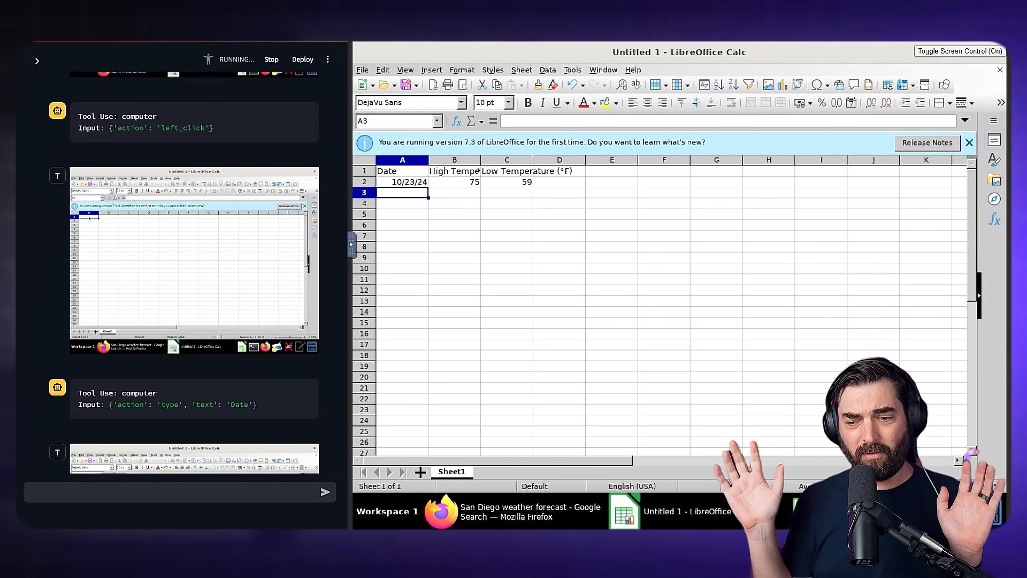
Step: Enter rows 10/24/24 (72, 59) and 10/25/24 (71, 59)
type("10/24/24")
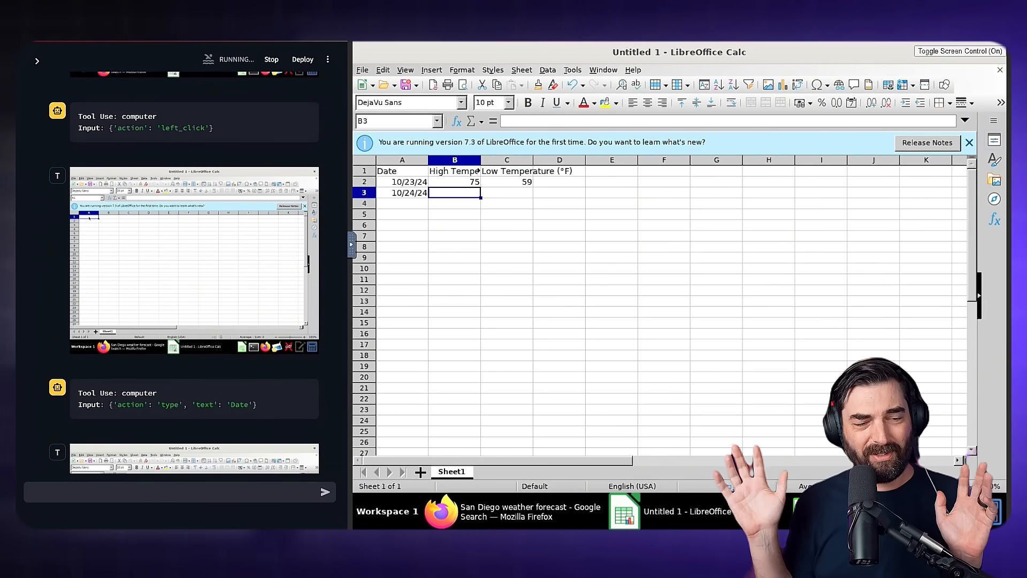
type("72")
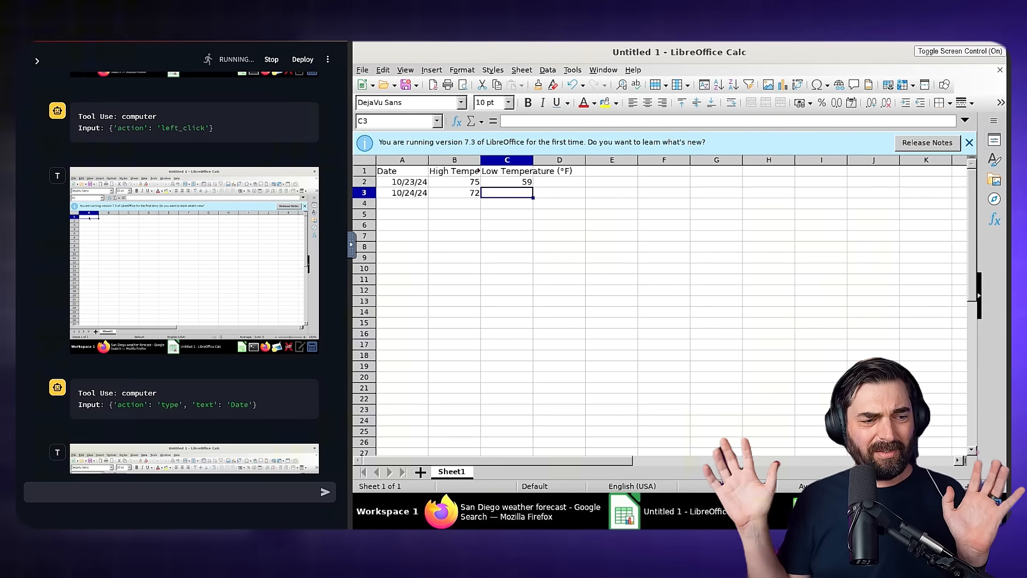
type("59")
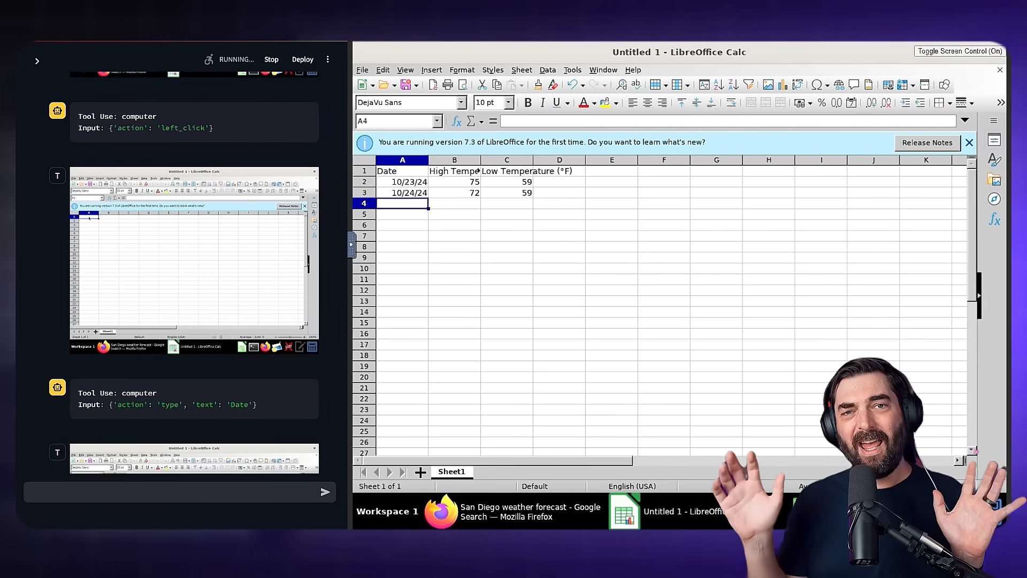
type("10/25/24")
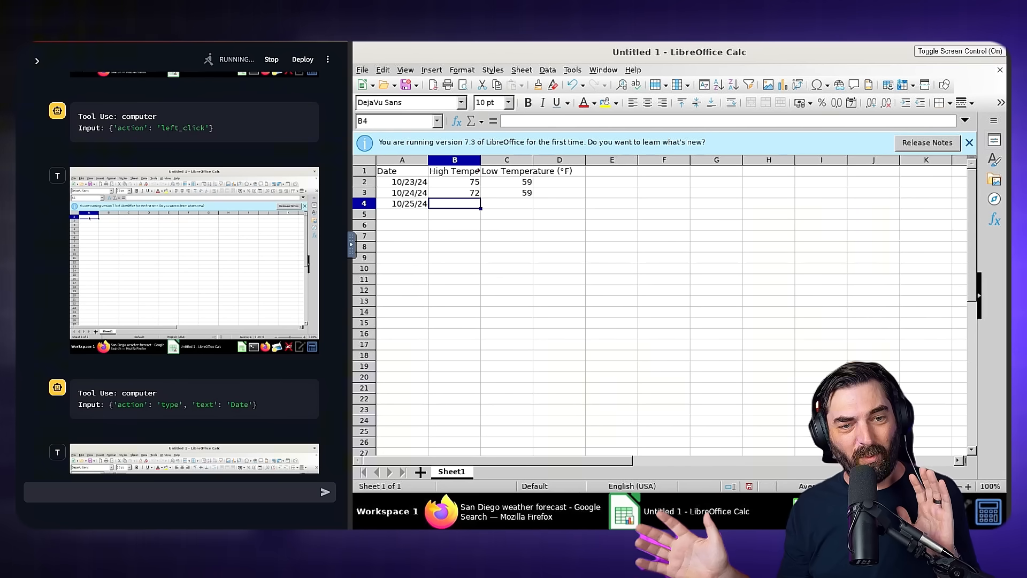
type("71")
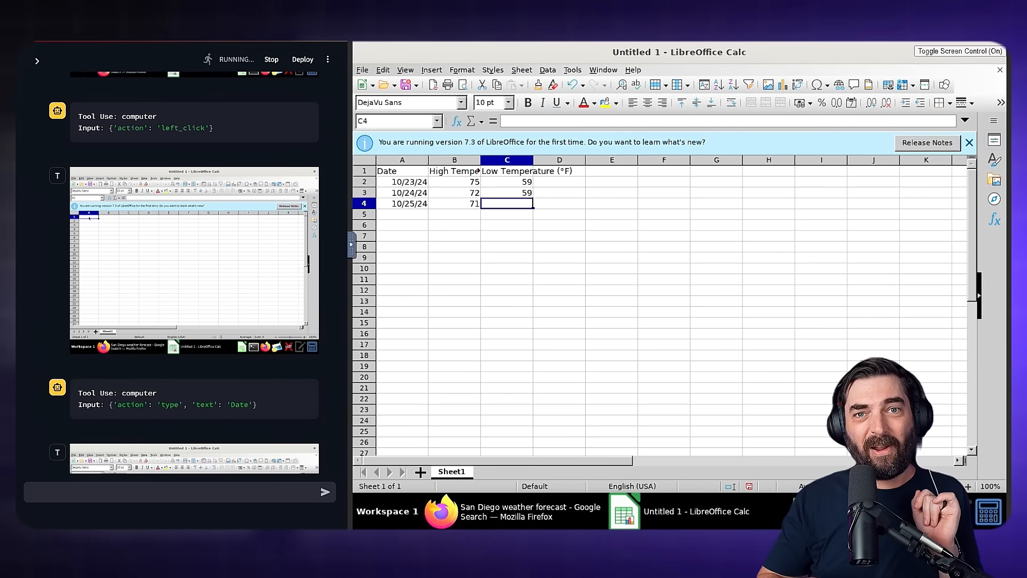
type("59")
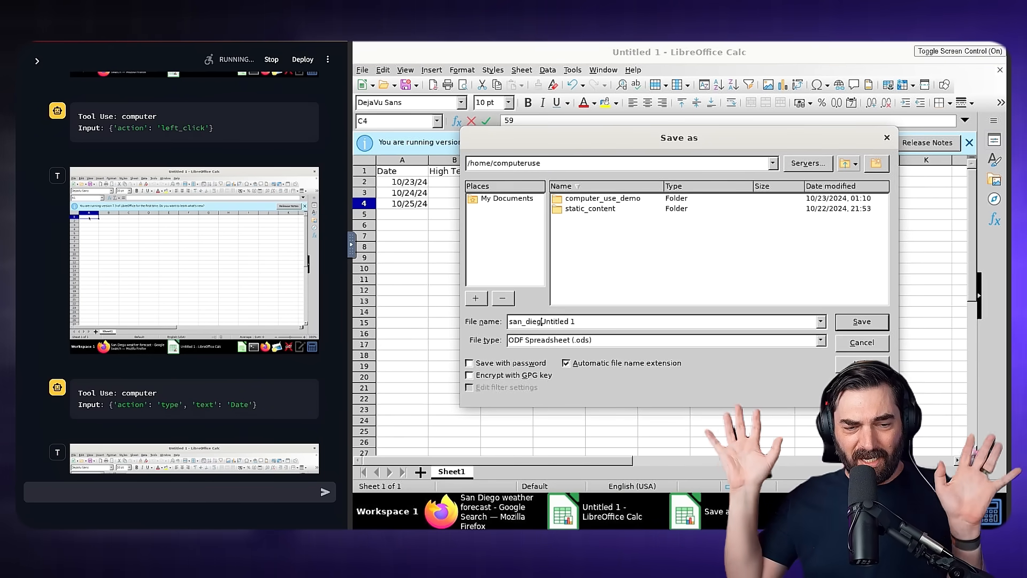
left_click(861, 321)
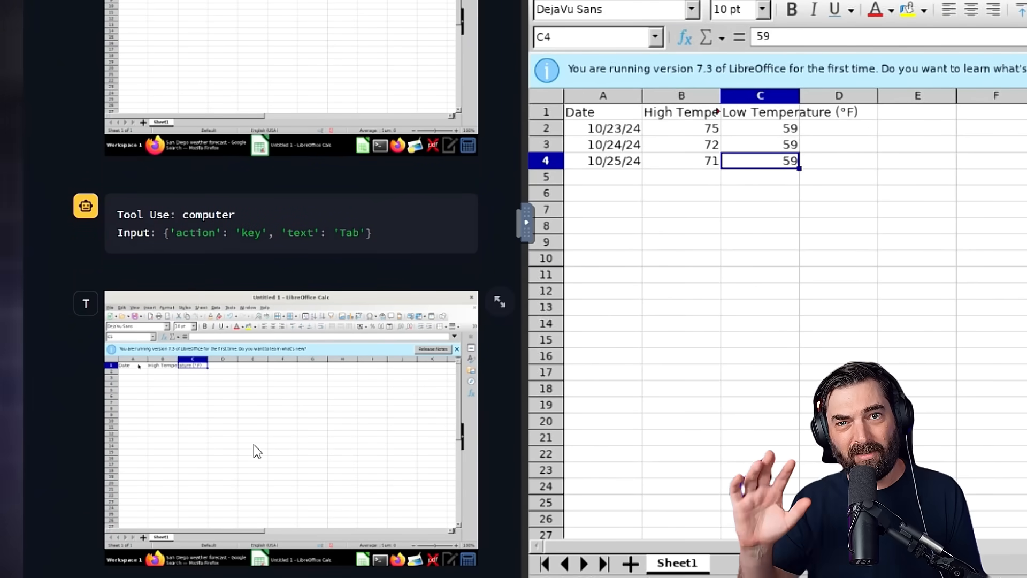
Step: Add the Low Temperature (°F) header and save the table as san_diego_weather.ods
type("Low Temperature (°F)")
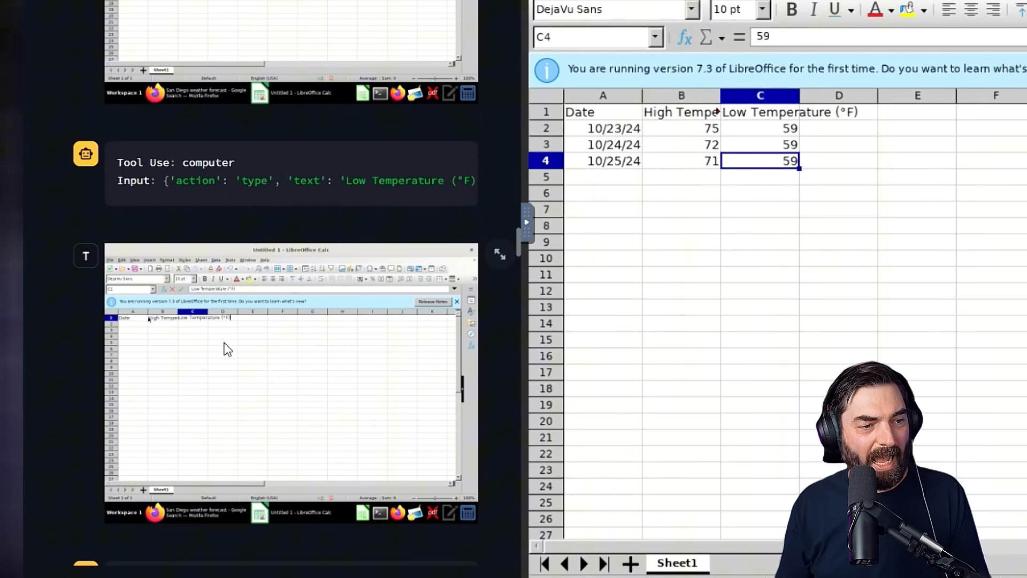
key("Return")
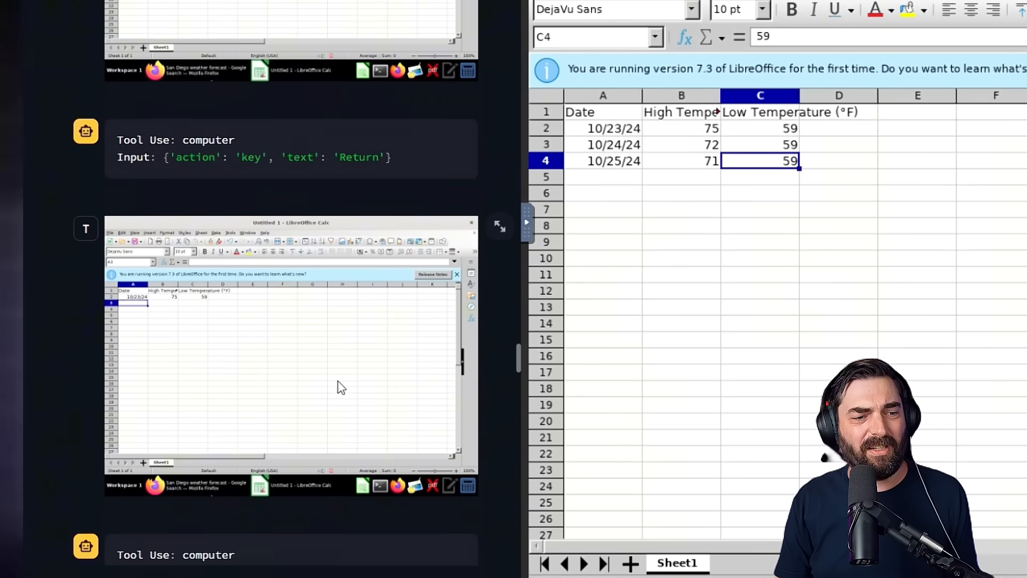
scroll("down", 3)
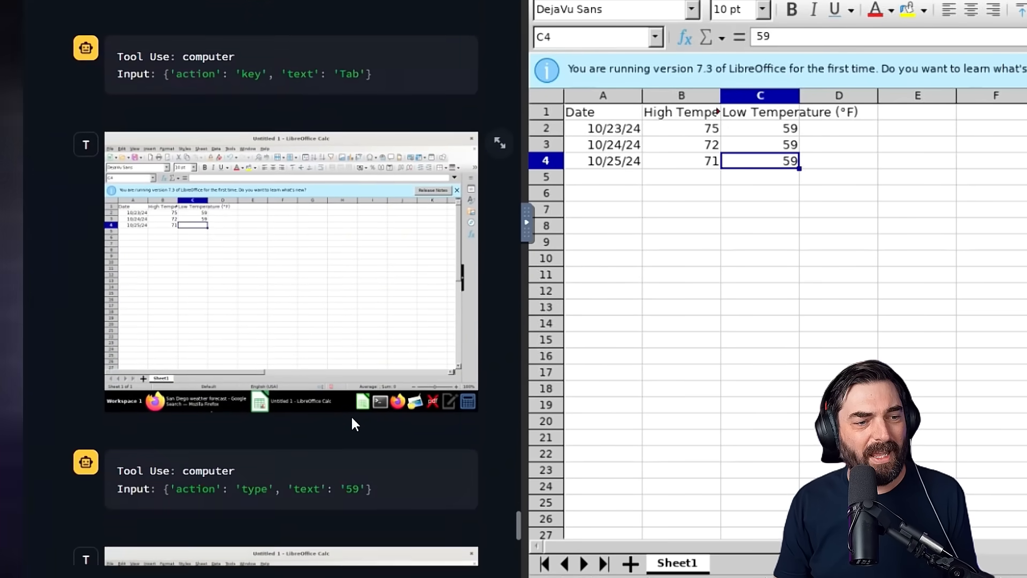
key("Return")
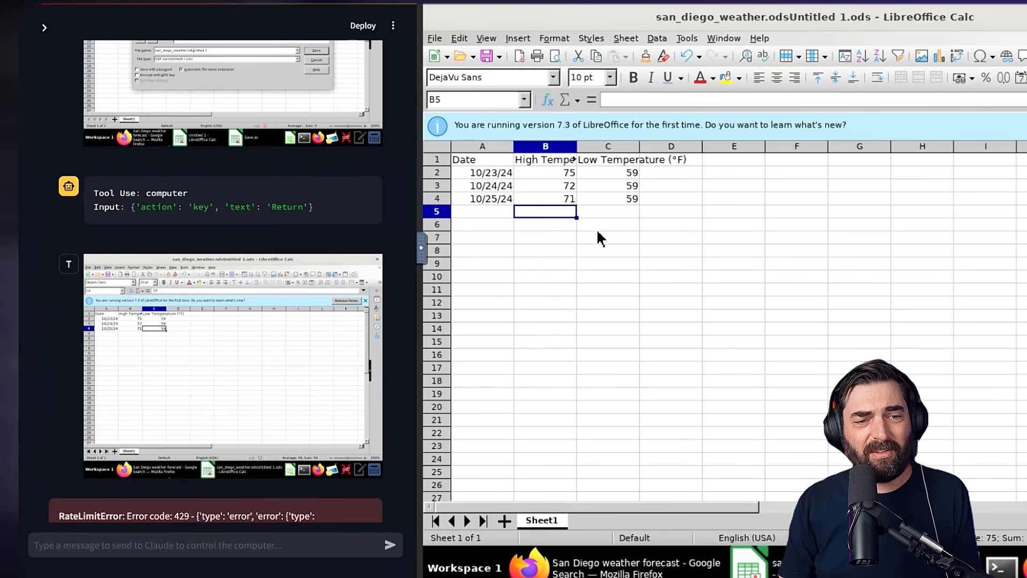
left_click_drag(606, 172, 606, 211)
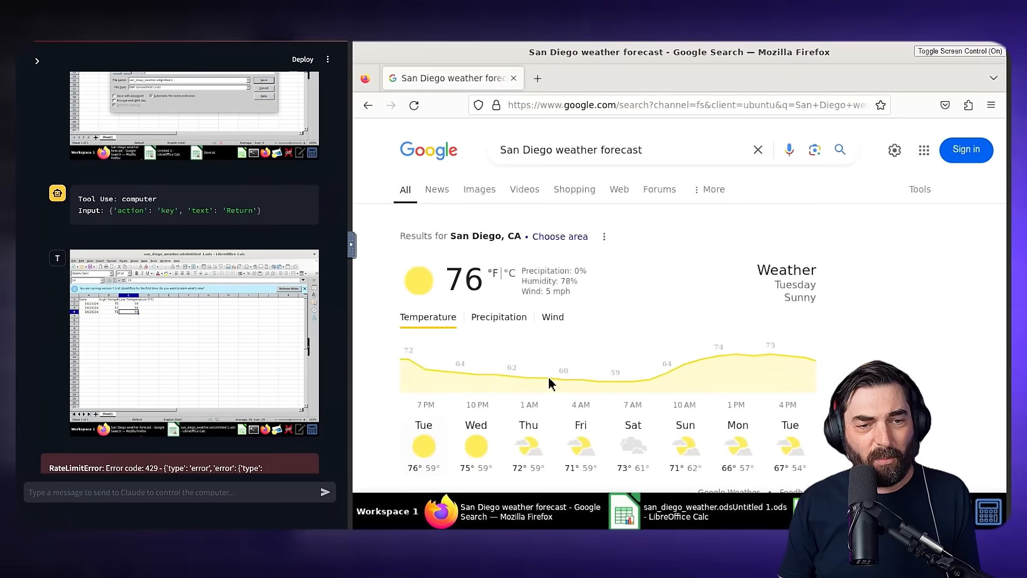
Step: Scroll through the reloaded demo page with its chat history cleared
scroll("down", 3)
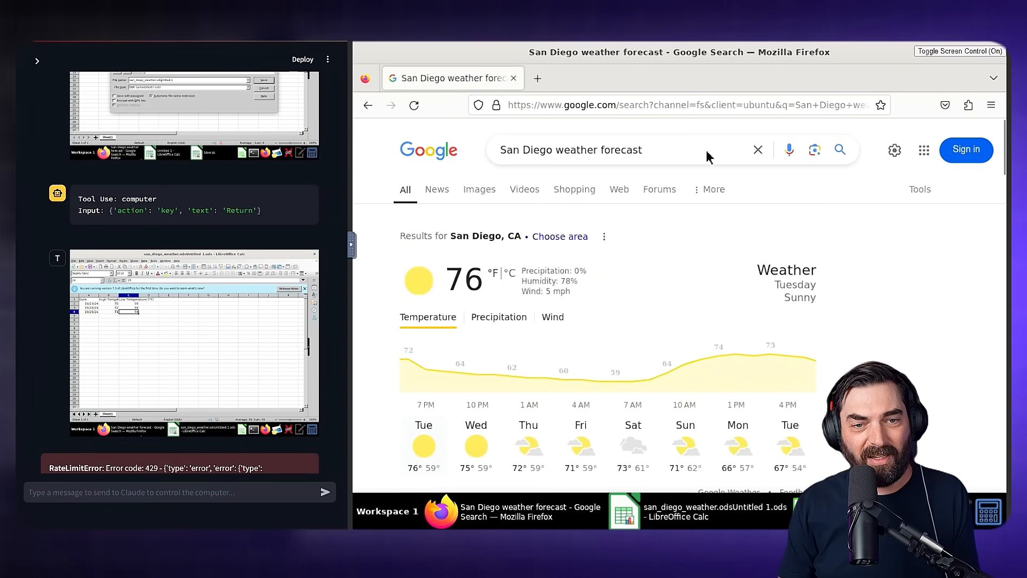
scroll("down", 3)
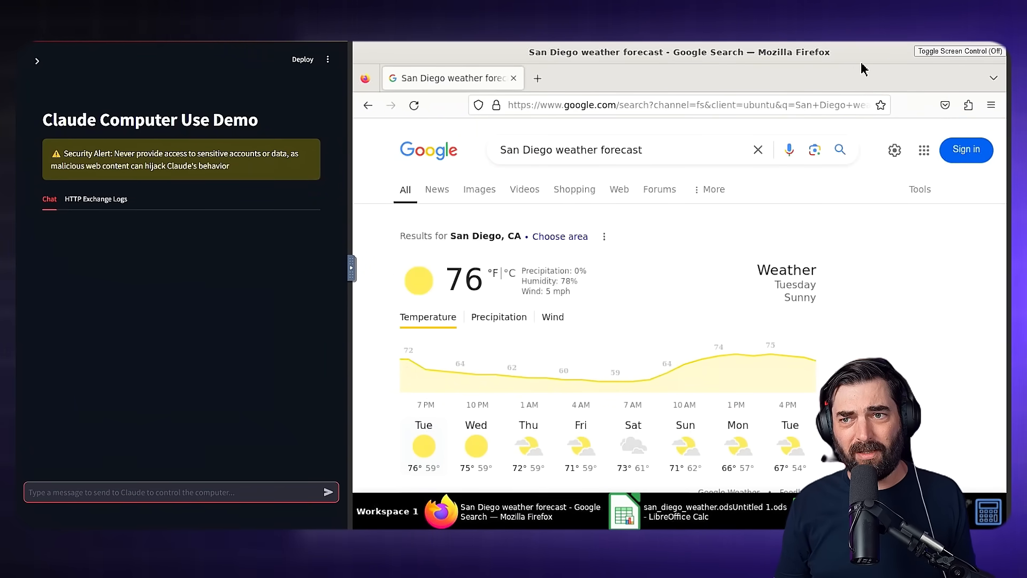
Step: Enter the request to find a photo of Matt Wolfe, the YouTuber, download and resize it
type("Find a")
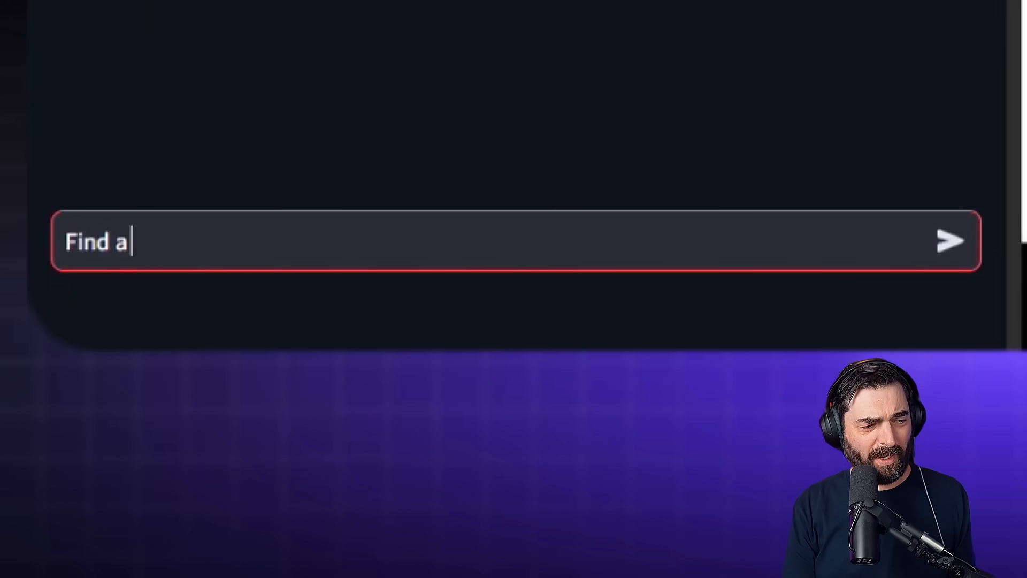
type("photo of")
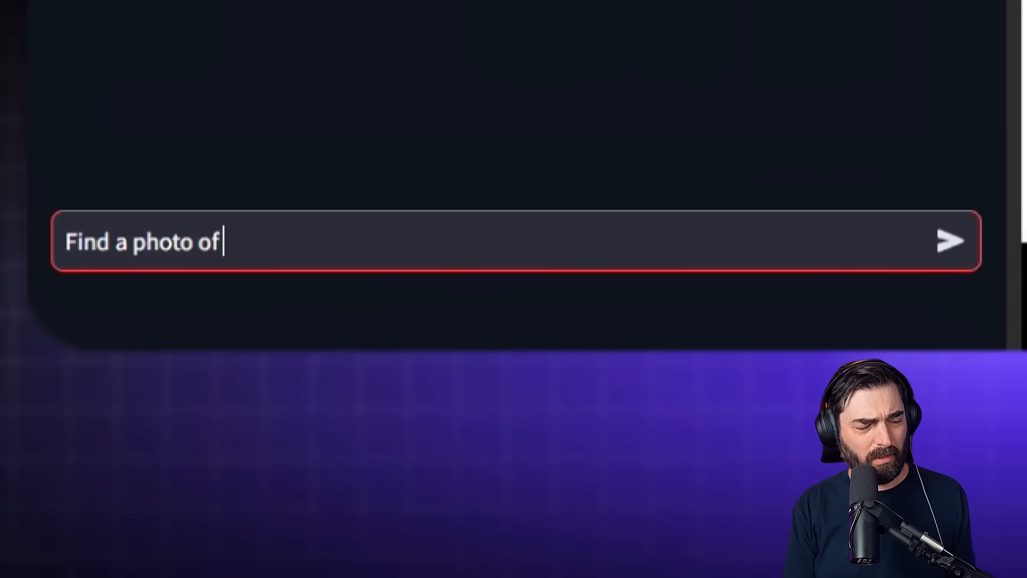
type("Matt Wolfe, The YouTuber")
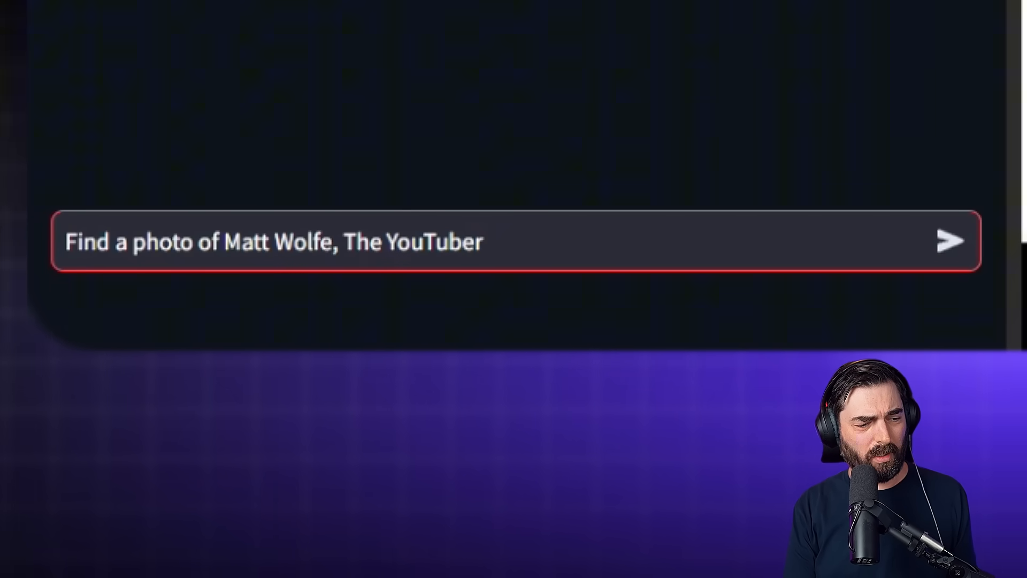
type(", download it and then resiz")
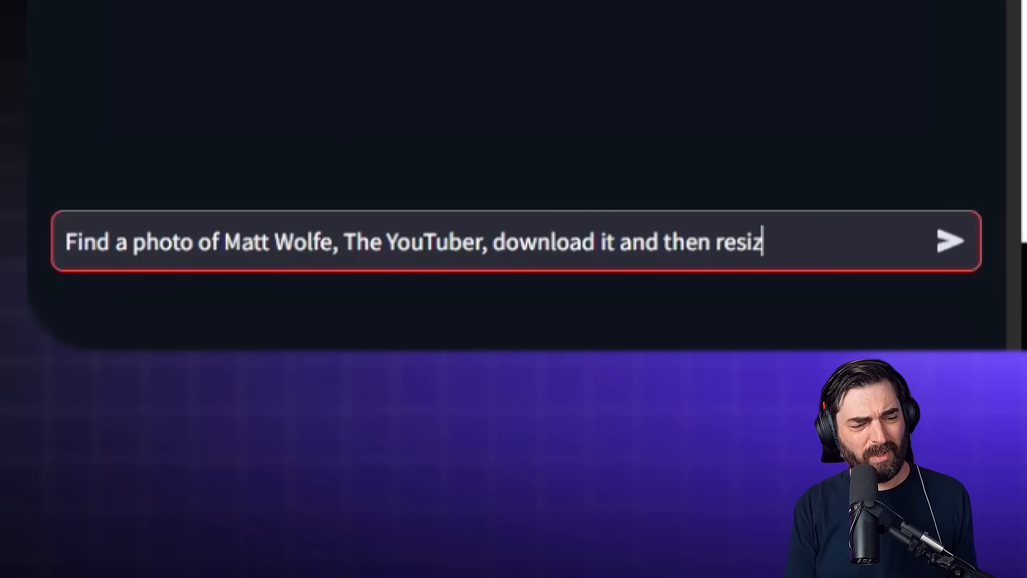
type("e it so the he")
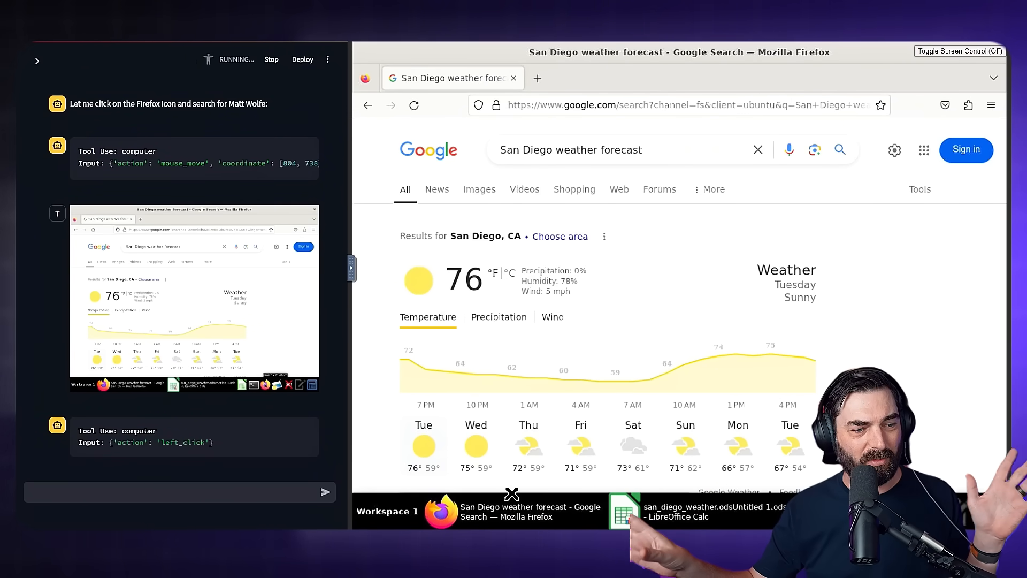
Step: Send the request so the agent searches Google for Matt Wolfe
key("Return")
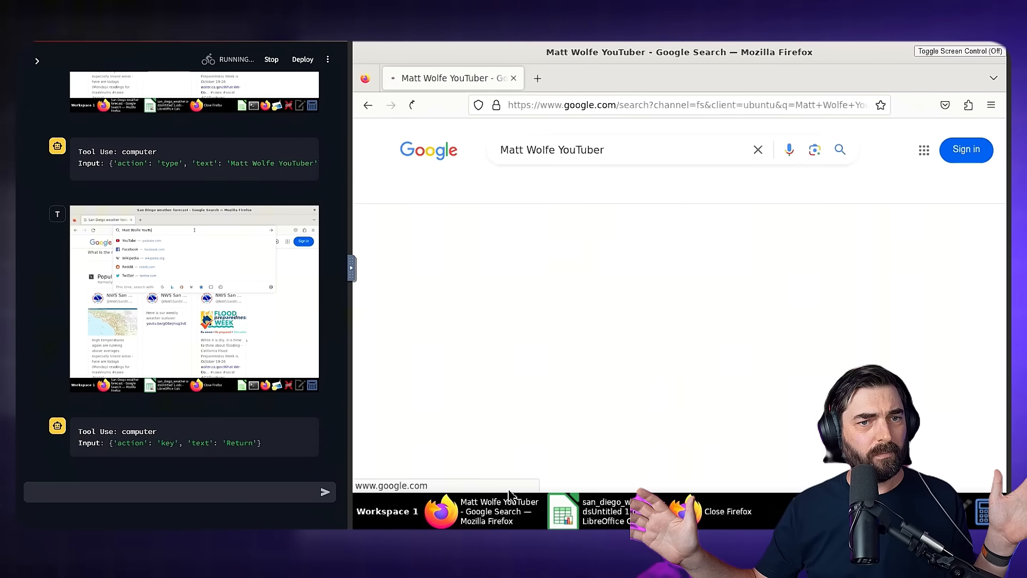
key("Return")
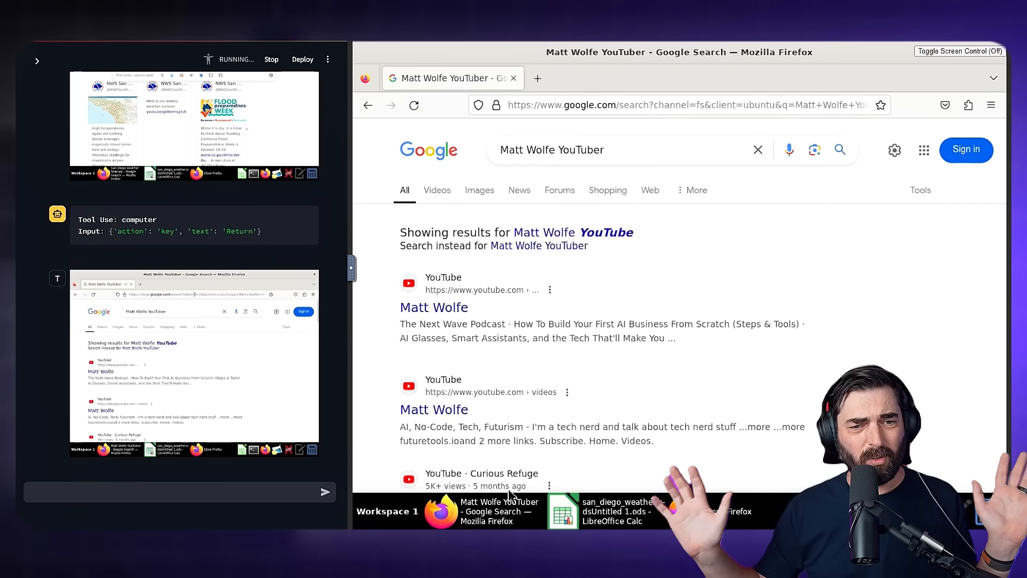
left_click(478, 189)
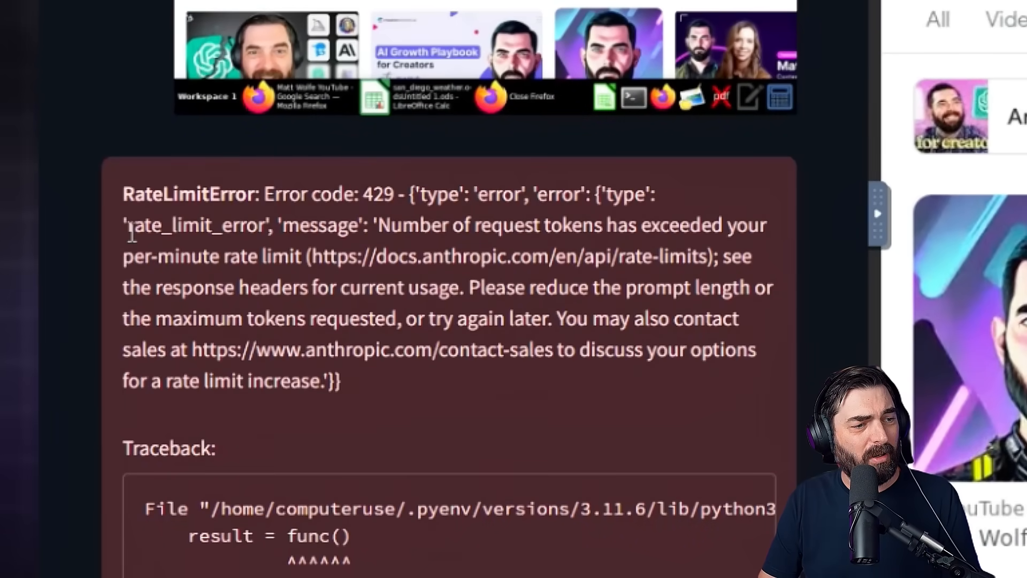
Step: Highlight the rate_limit_error in the message and reply 'Please continue'
double_click(195, 225)
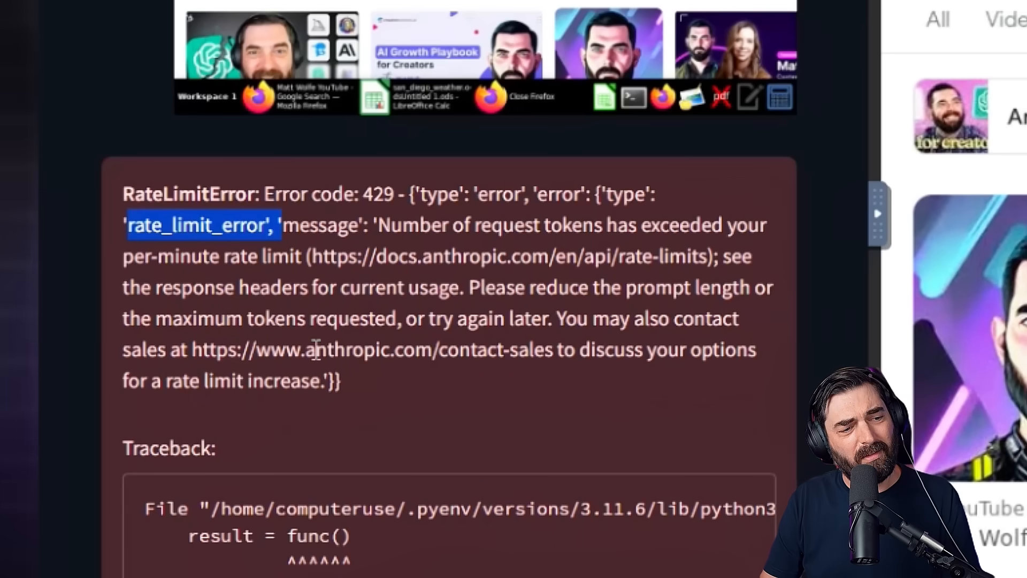
mouse_move(596, 427)
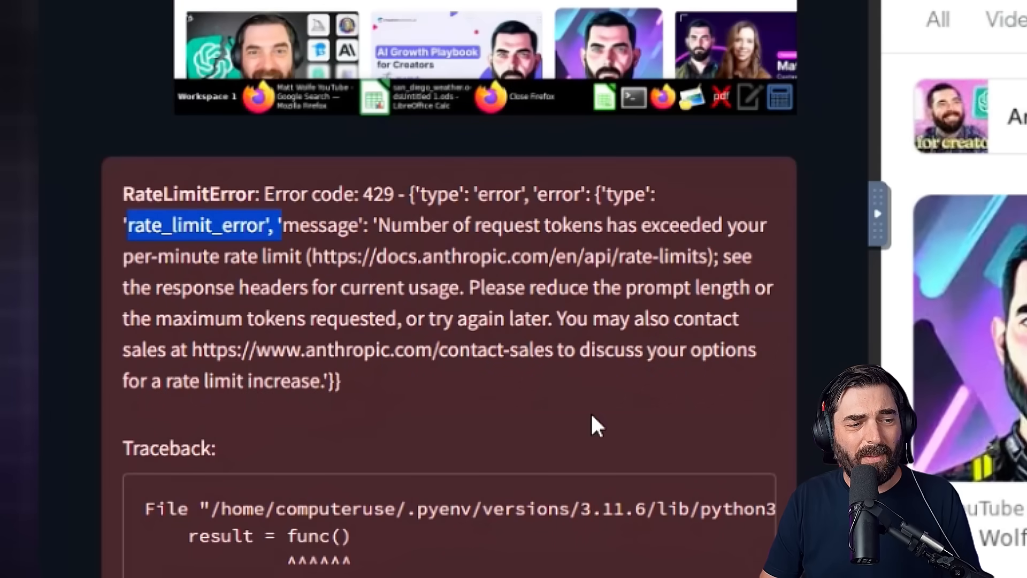
scroll("down", 3)
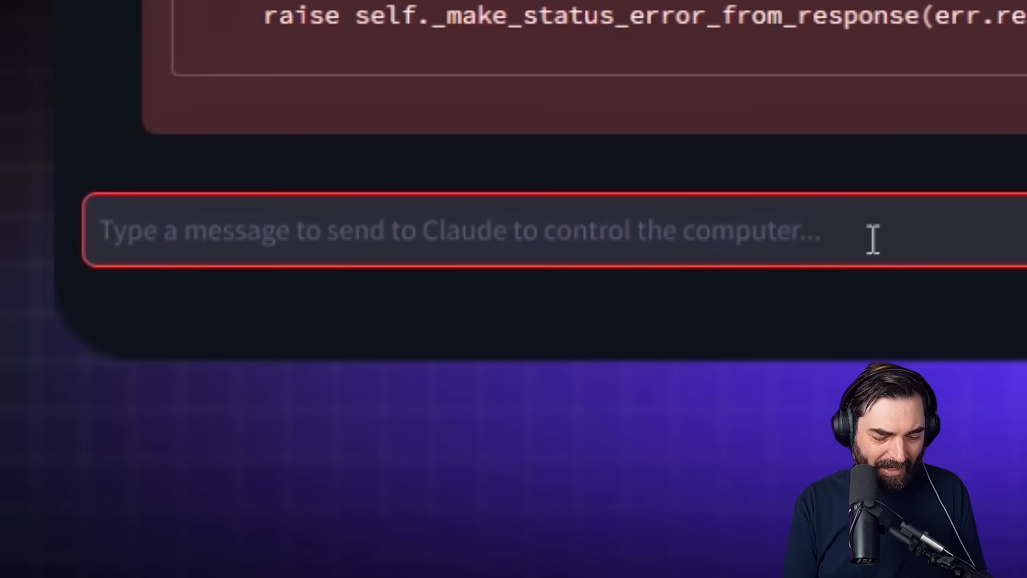
type("Please continue")
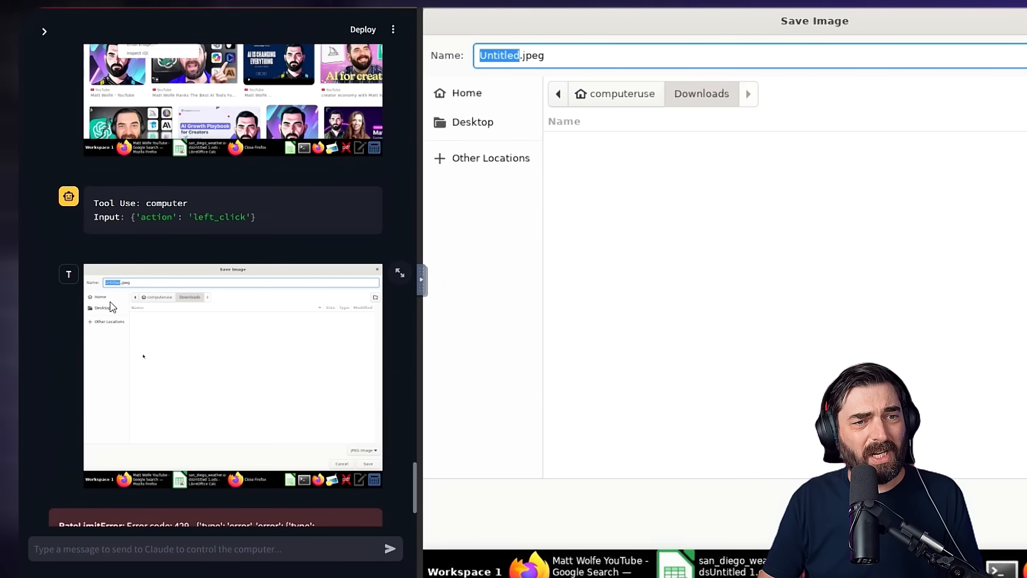
mouse_move(160, 346)
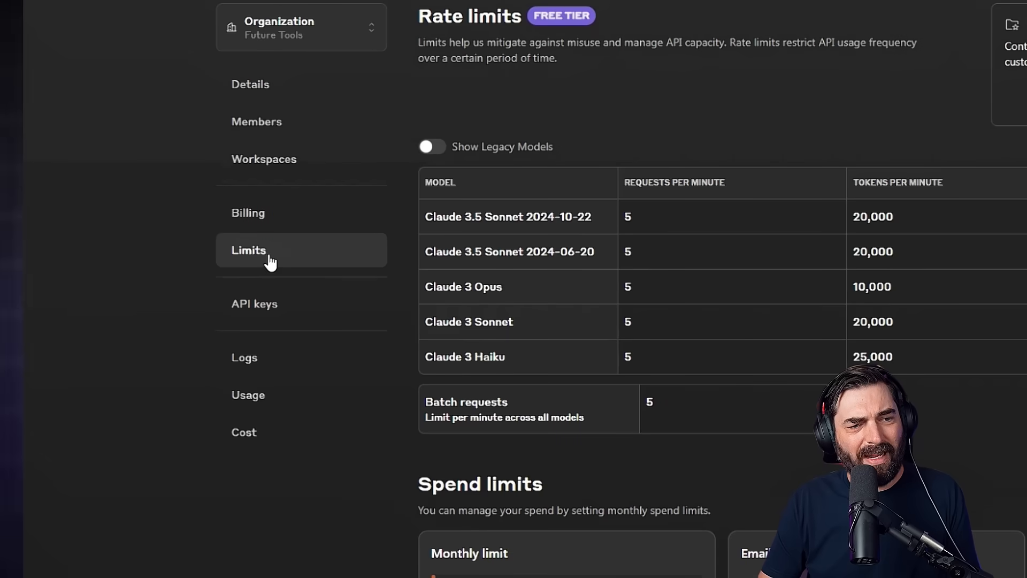
Step: Review the Free tier limits, then highlight the new Tier 1 limit of 50 requests per minute
scroll("down", 3)
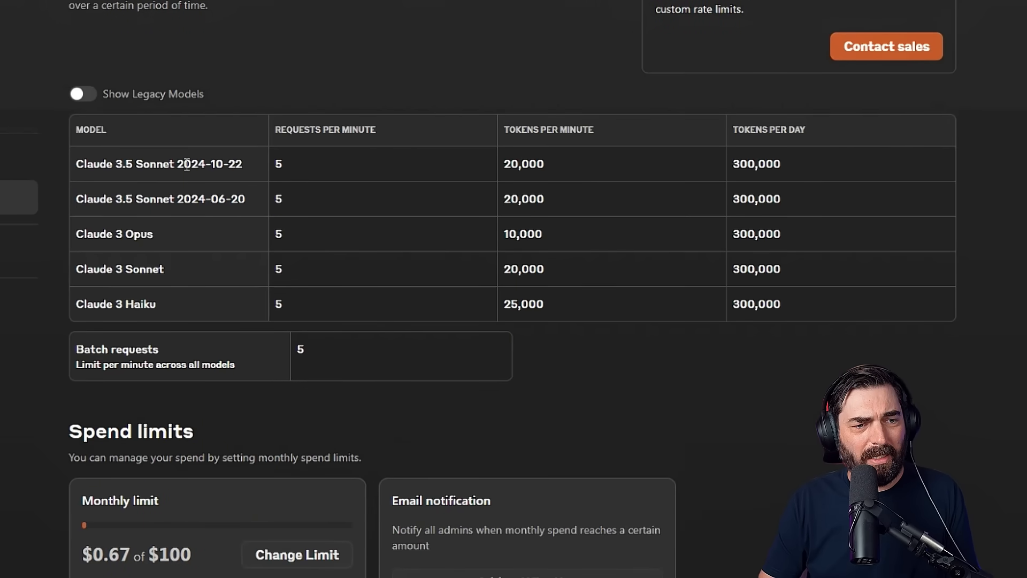
mouse_move(251, 108)
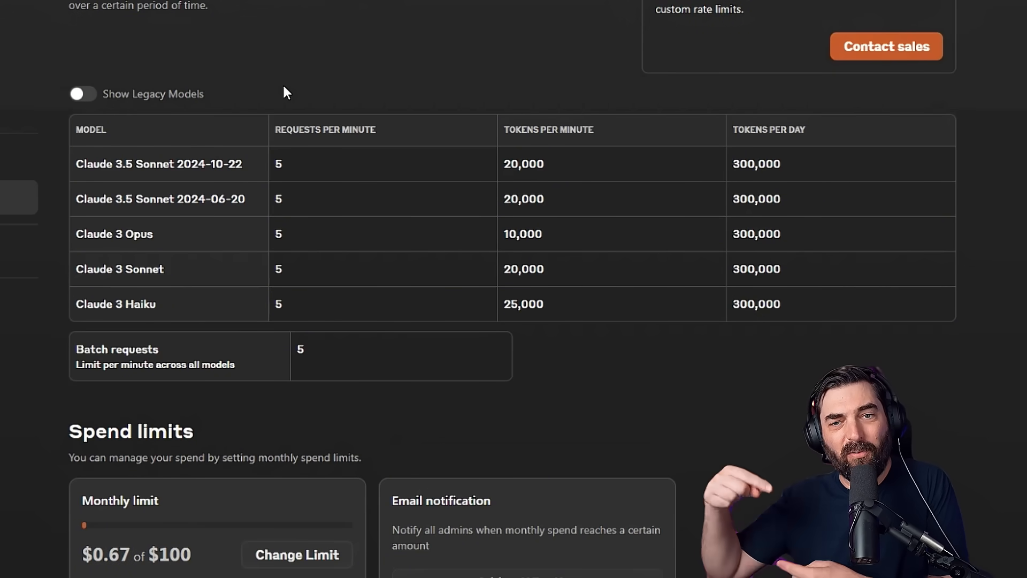
scroll("down", 3)
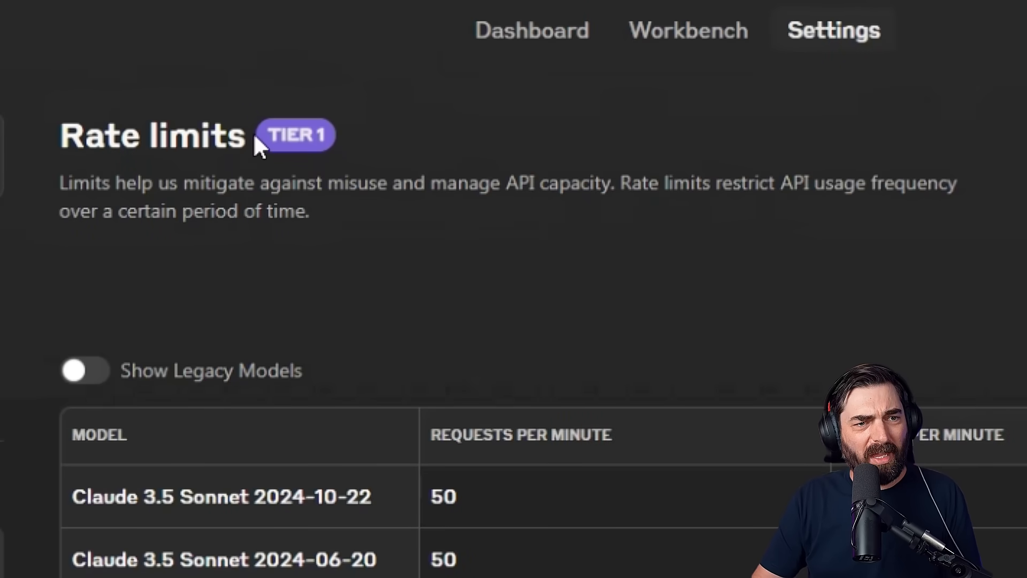
mouse_move(376, 145)
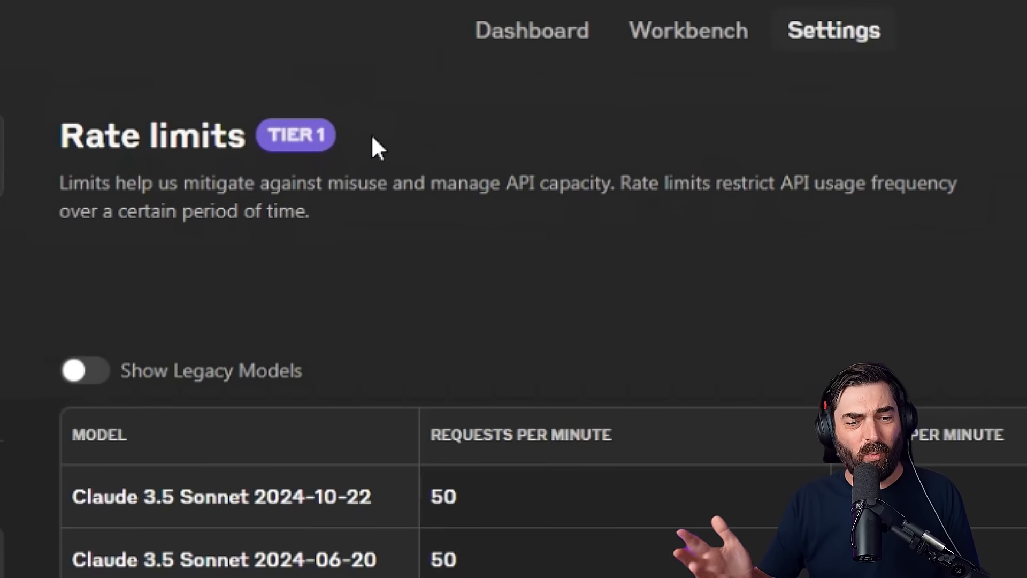
scroll("down", 3)
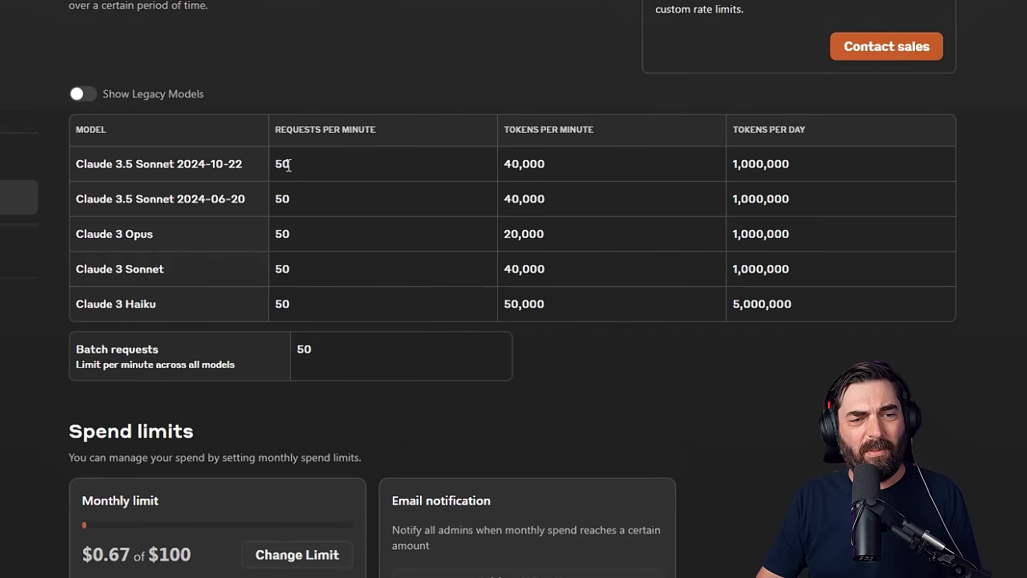
double_click(282, 163)
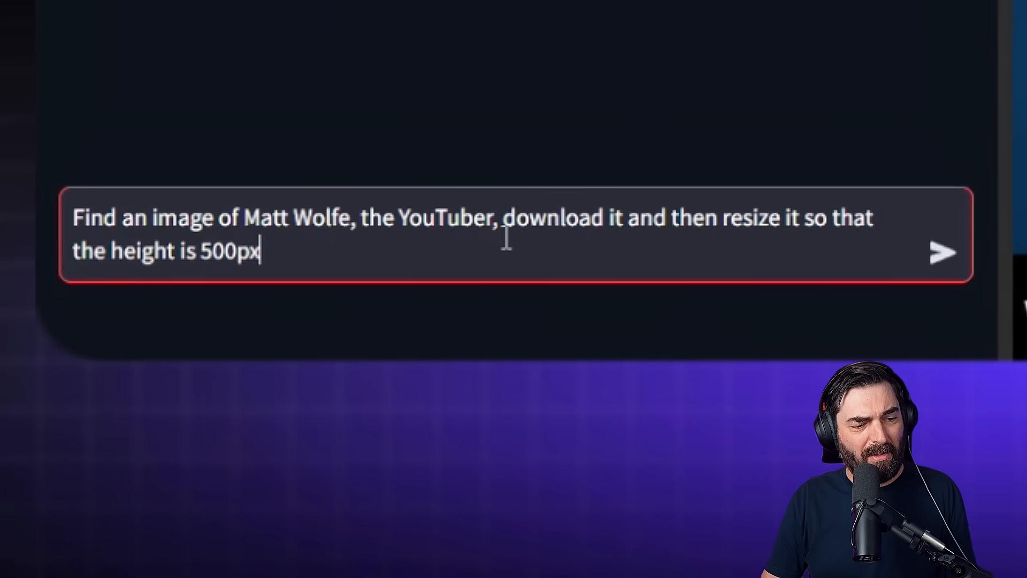
mouse_move(760, 334)
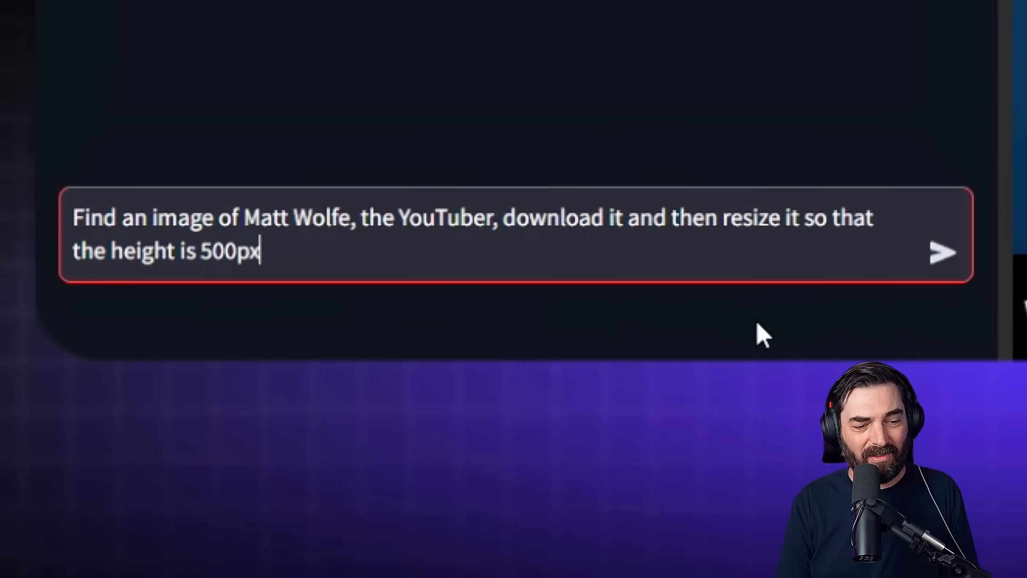
Step: Send the Matt Wolfe image request so the agent searches 'matt wolfe youtuber'
left_click(942, 252)
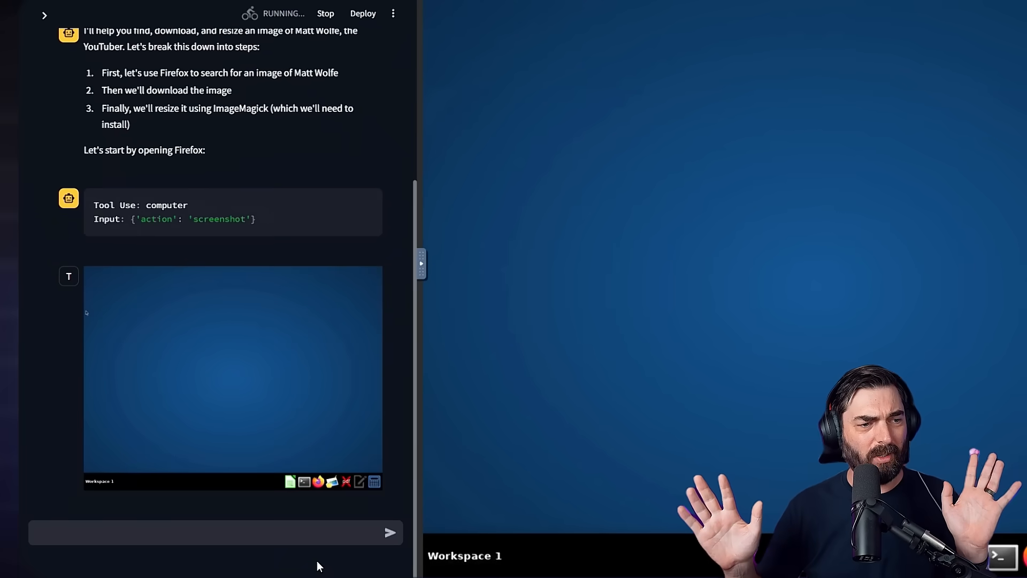
scroll("down", 3)
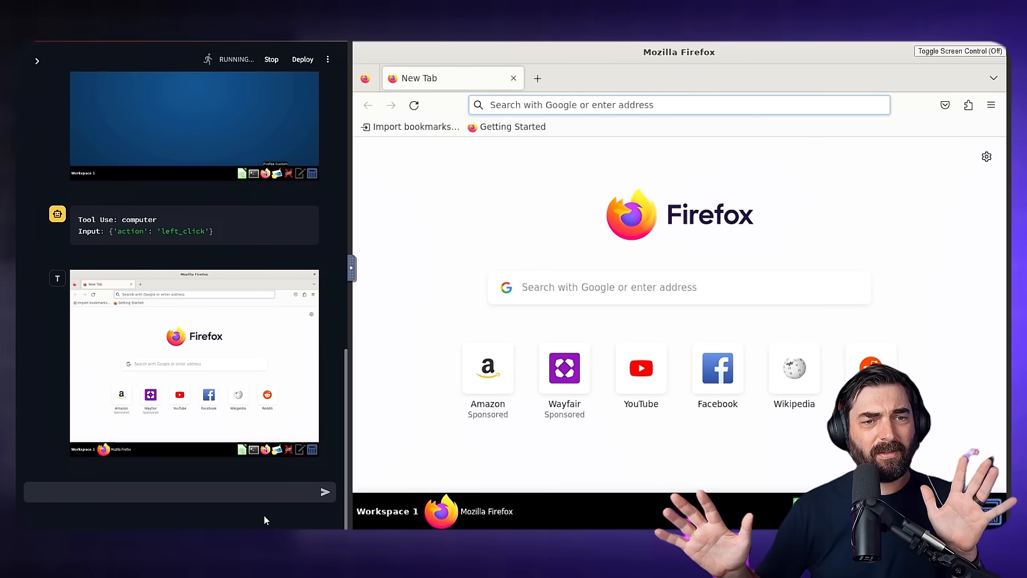
key("Return")
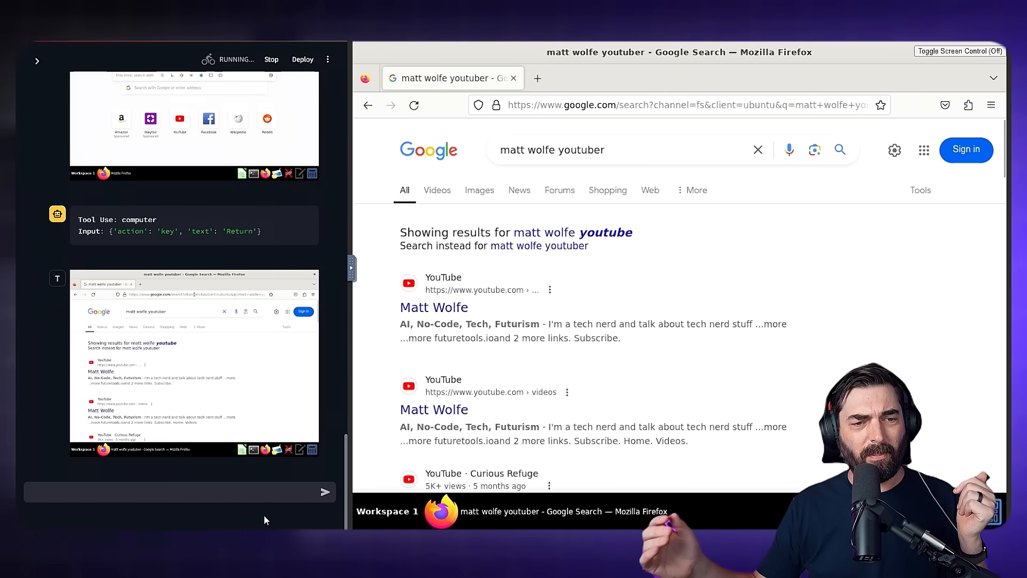
Step: Switch to image results and save the first Matt Wolfe image via Save Image As
left_click(479, 190)
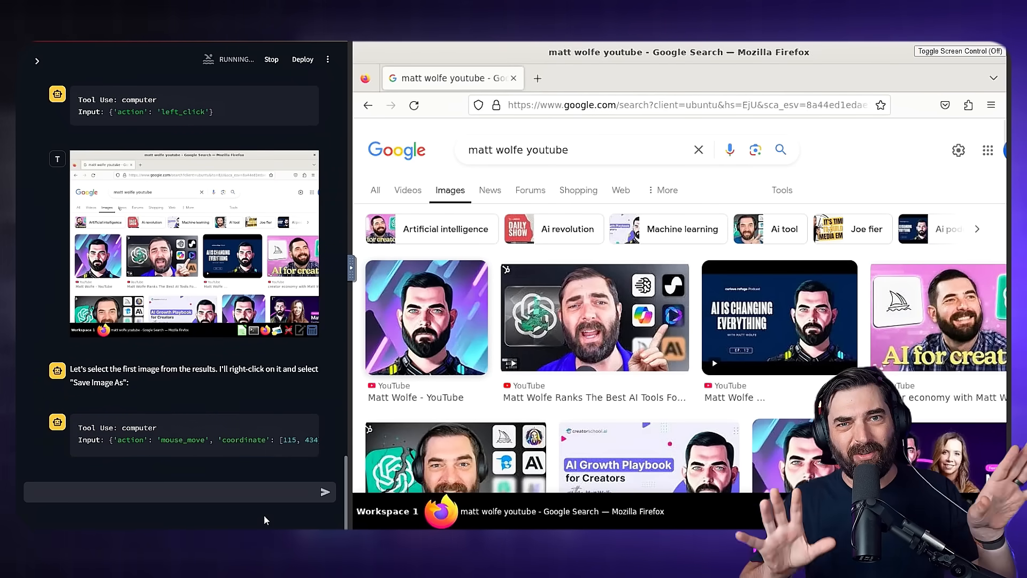
right_click(426, 317)
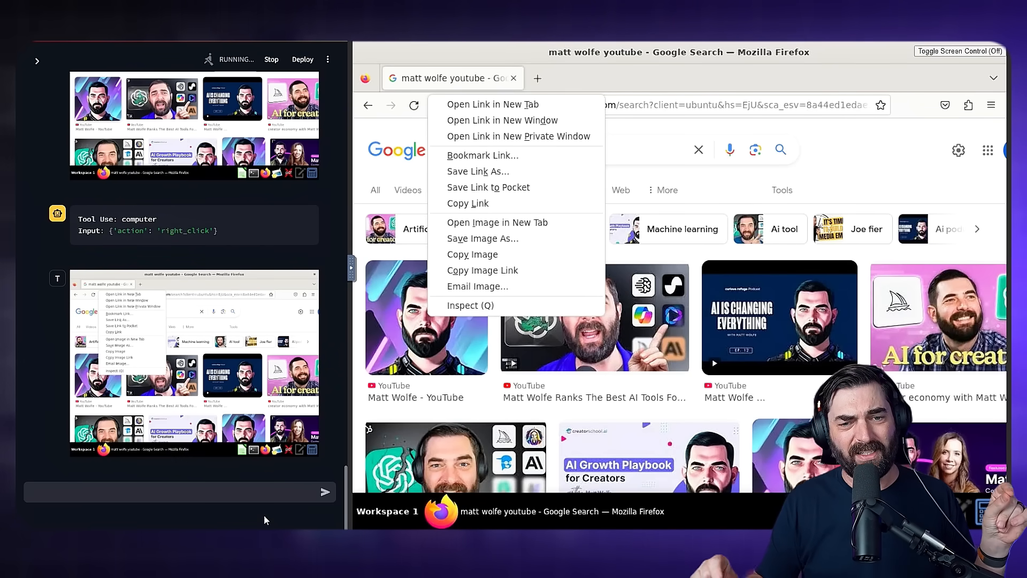
mouse_move(482, 239)
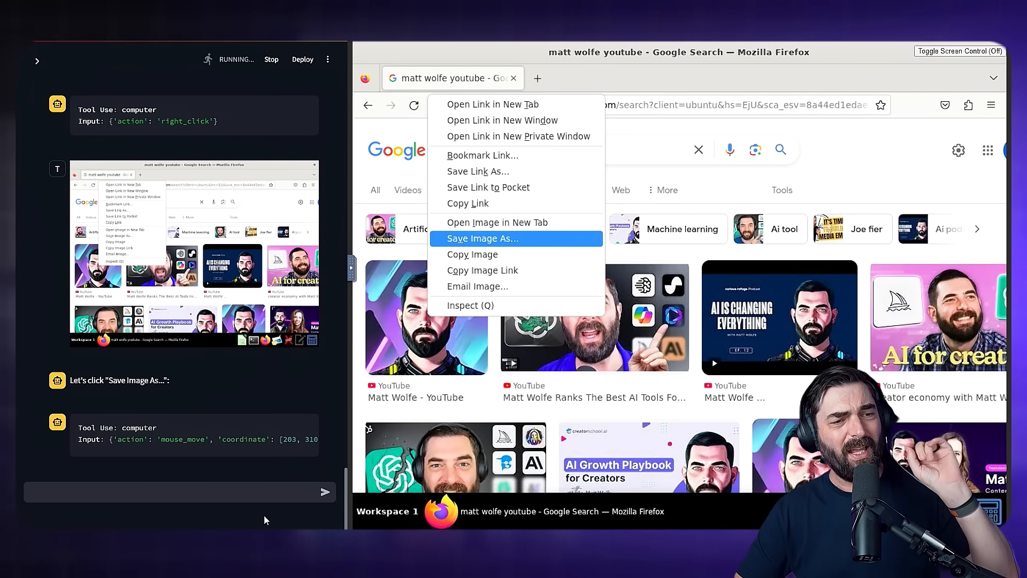
left_click(481, 237)
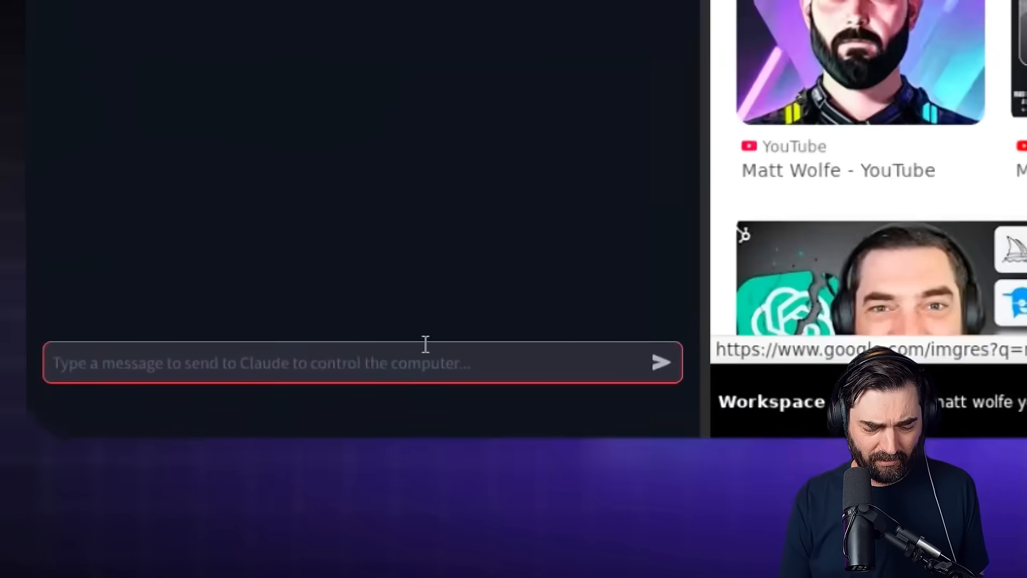
Step: Send 'Open paint and draw a stick figure' so the agent launches KolourPaint
type("Open paint and draw a stick figure")
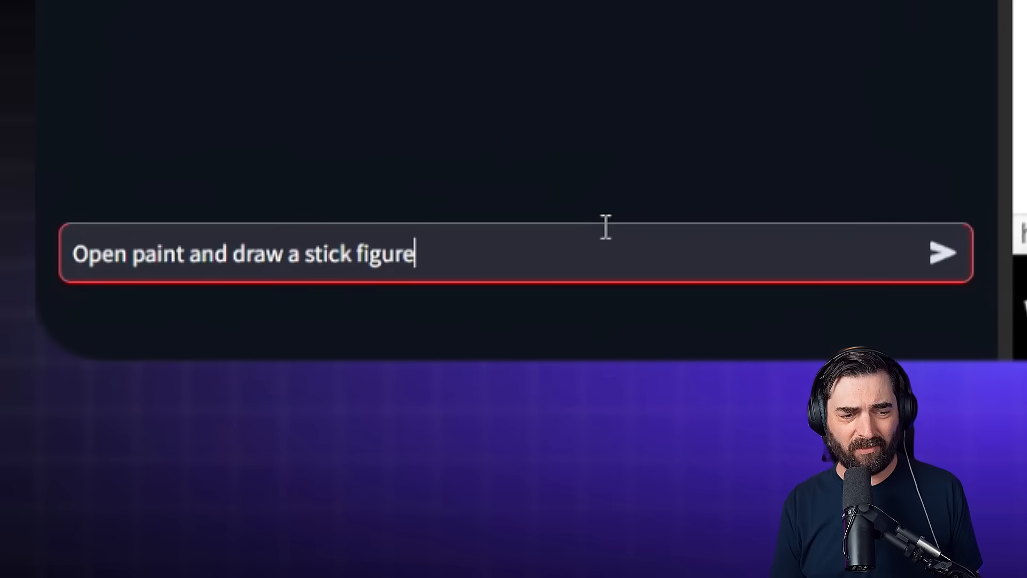
left_click(943, 252)
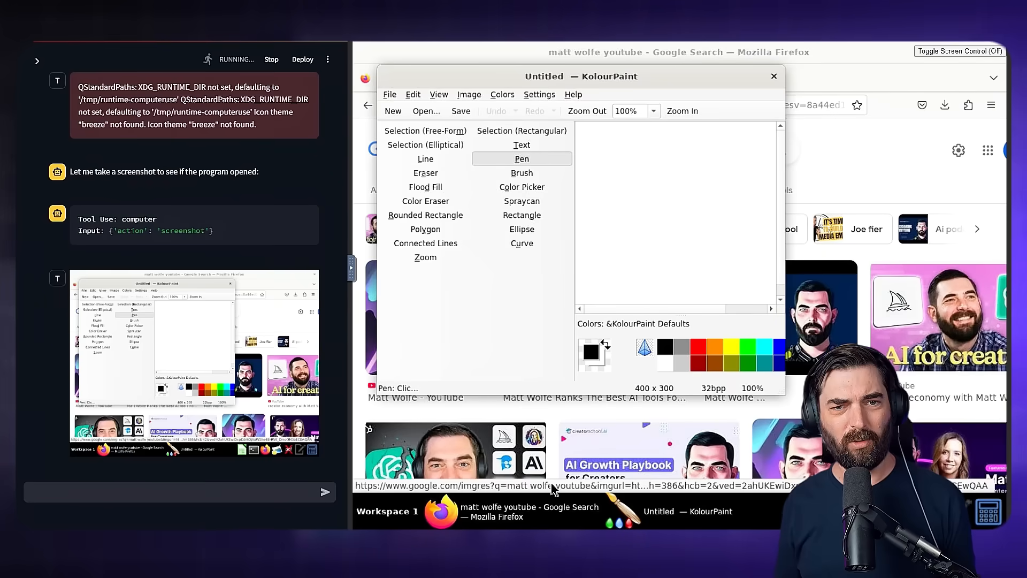
mouse_move(634, 87)
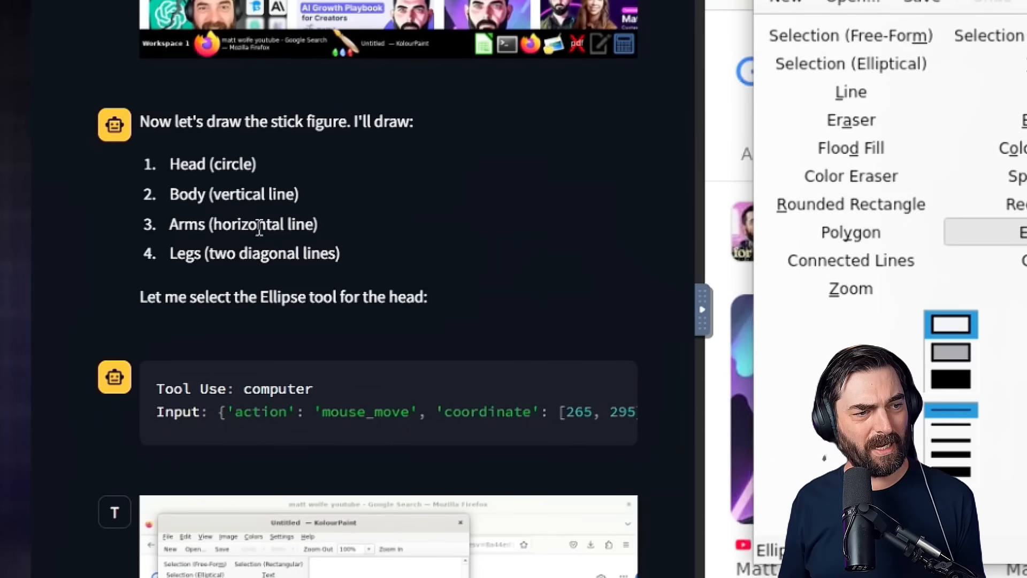
mouse_move(349, 263)
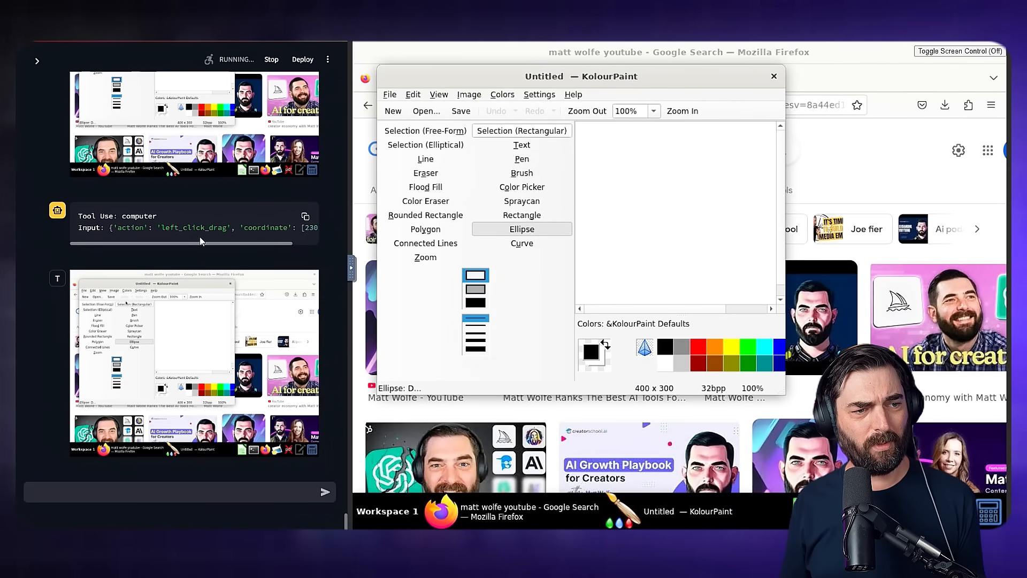
left_click(426, 158)
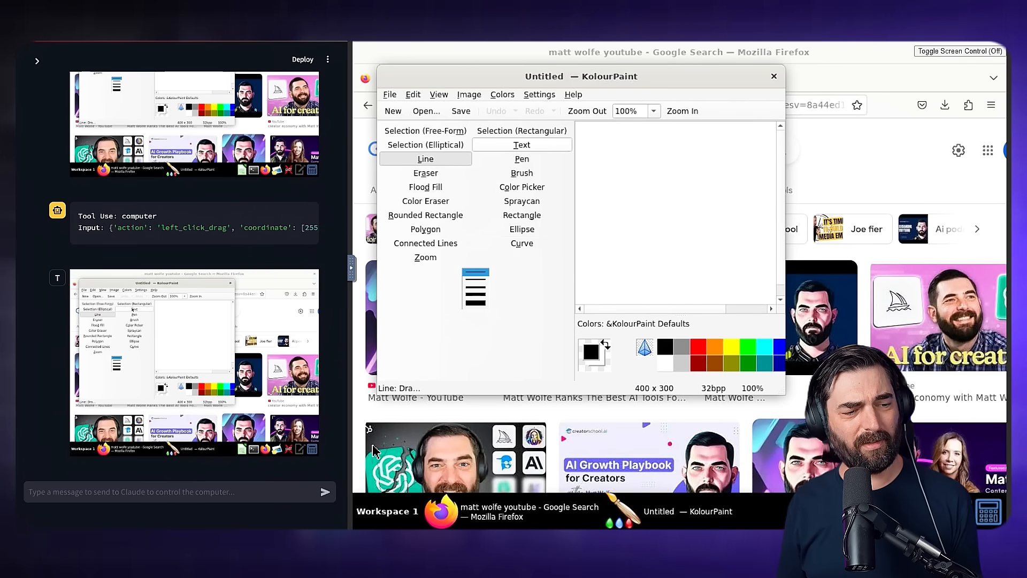
mouse_move(693, 85)
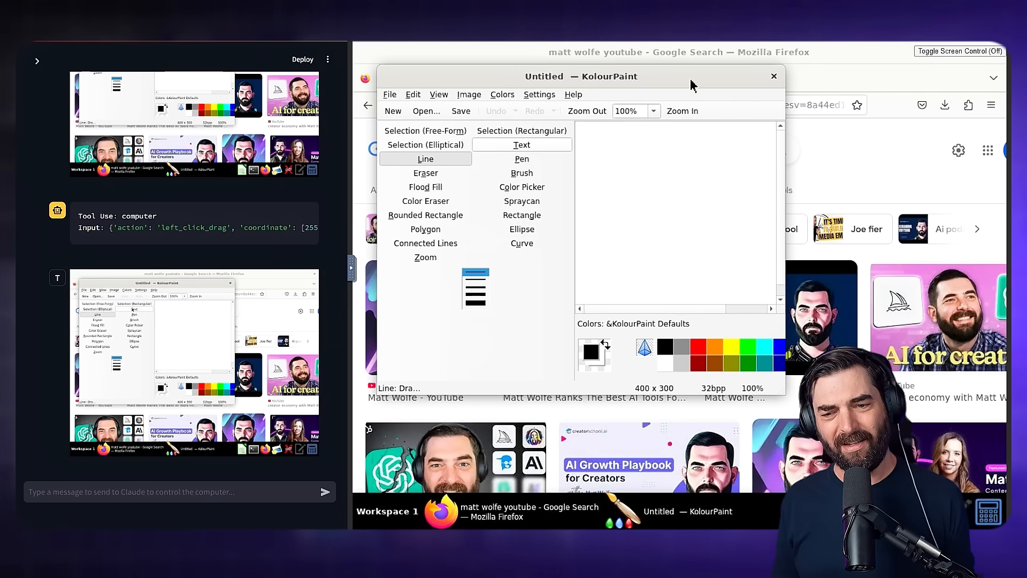
mouse_move(671, 180)
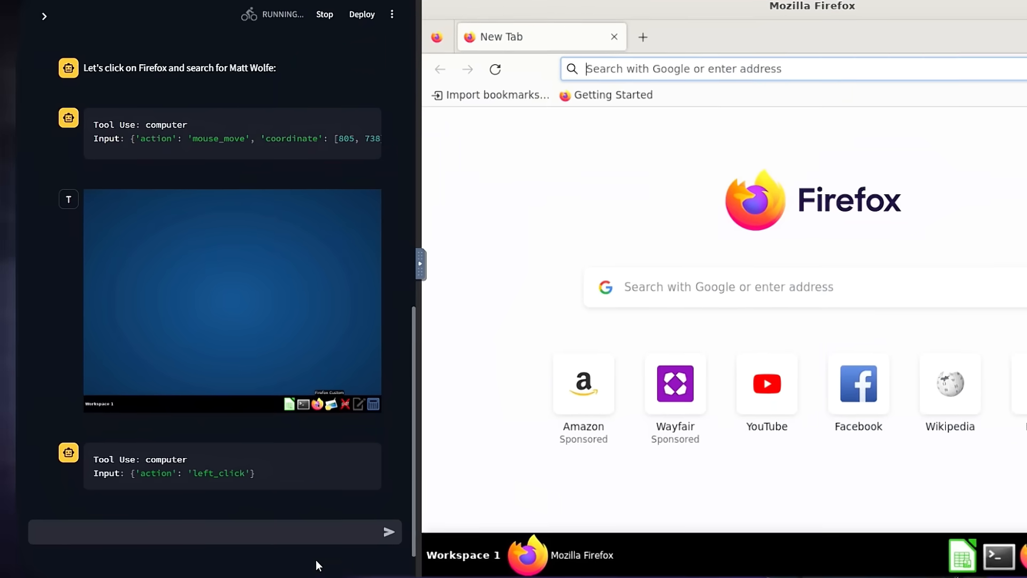
Step: Enter 'matt wolfe youtuber' into Firefox's address bar
type("matt wolfe youtuber")
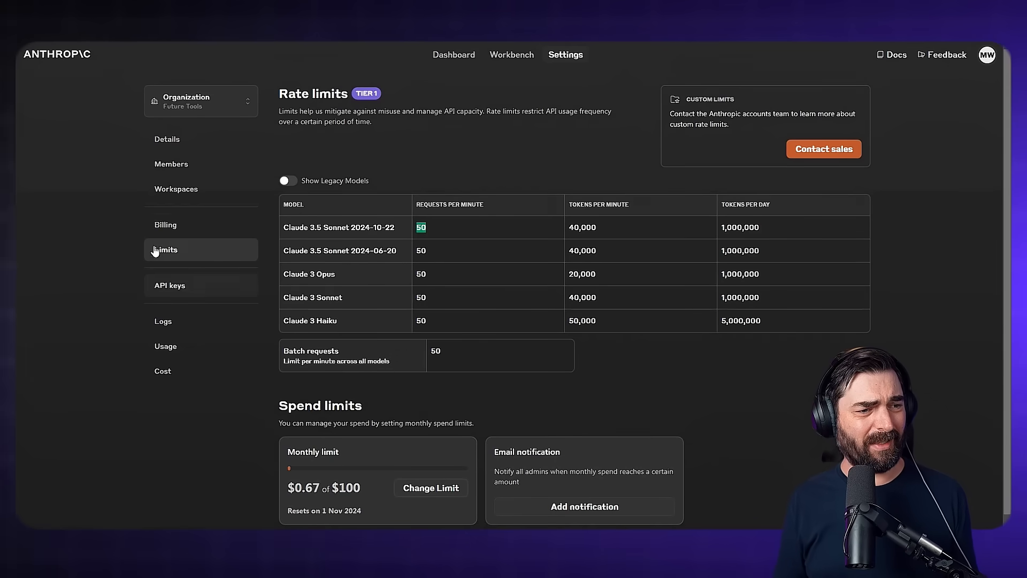
Step: Go to the Billing page showing the $27.36 remaining credit balance
left_click(165, 224)
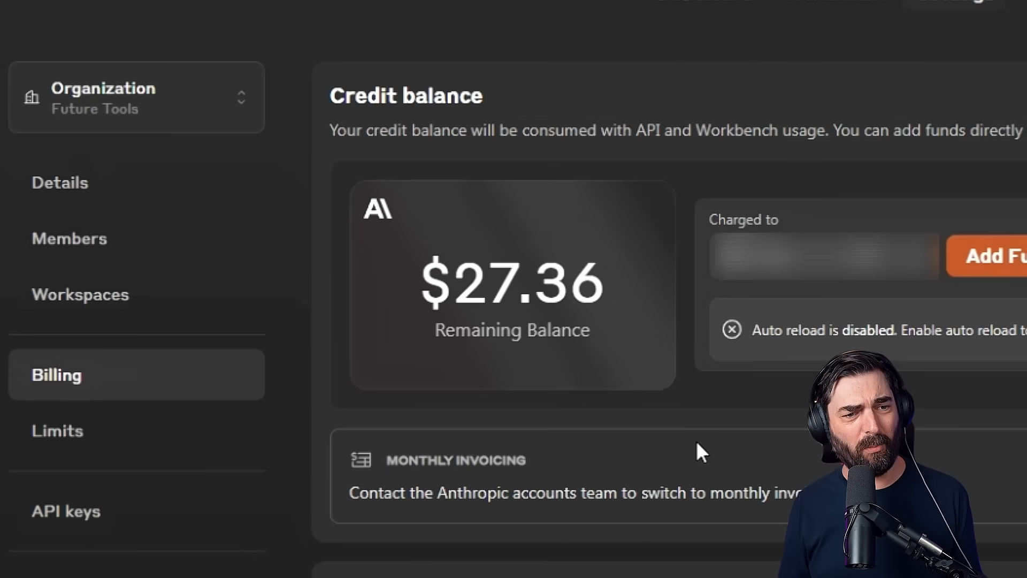
mouse_move(514, 282)
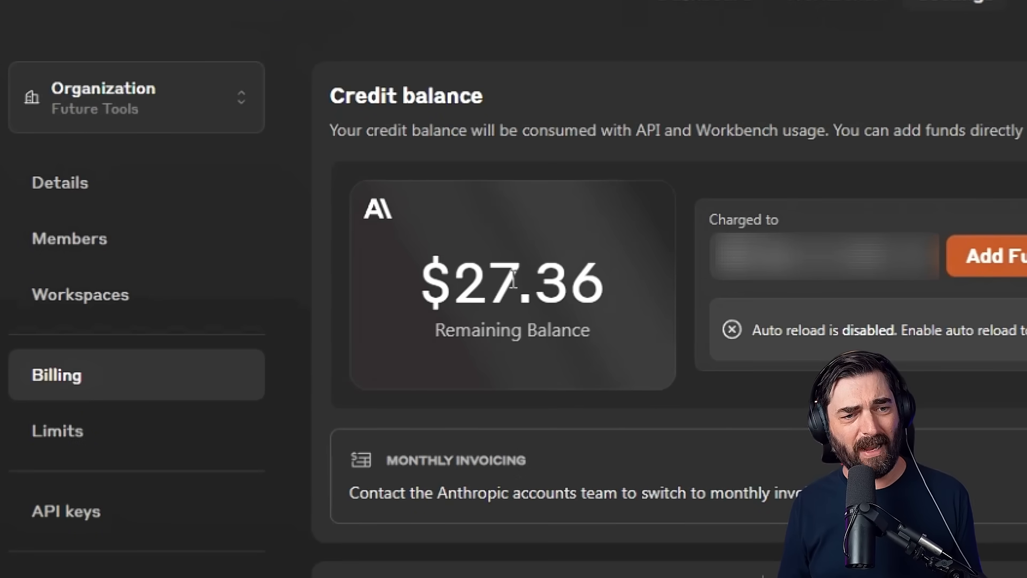
mouse_move(640, 318)
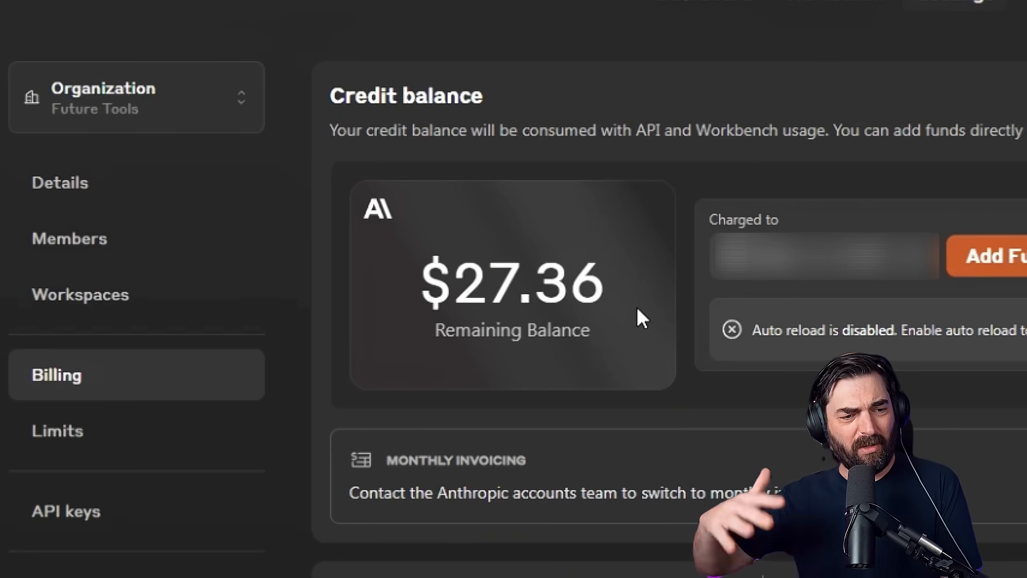
left_click(57, 430)
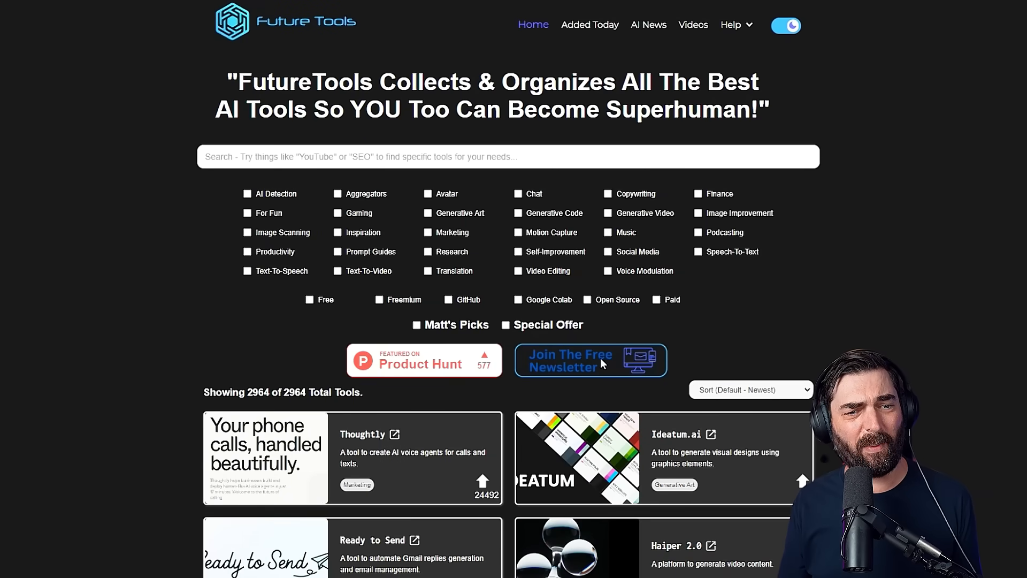
Step: Open the Future Tools AI News page listing the latest AI news and articles
left_click(648, 24)
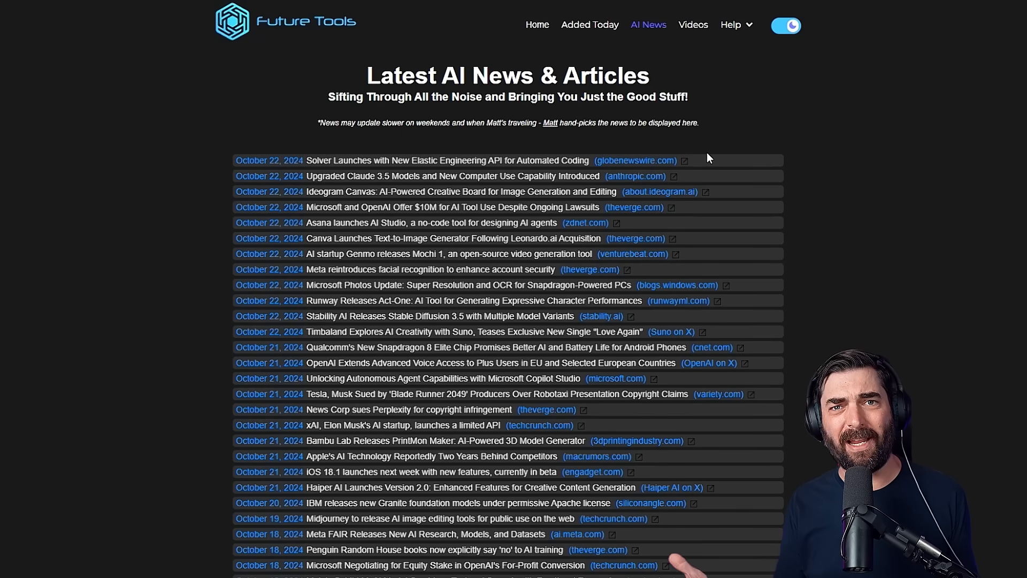
mouse_move(429, 177)
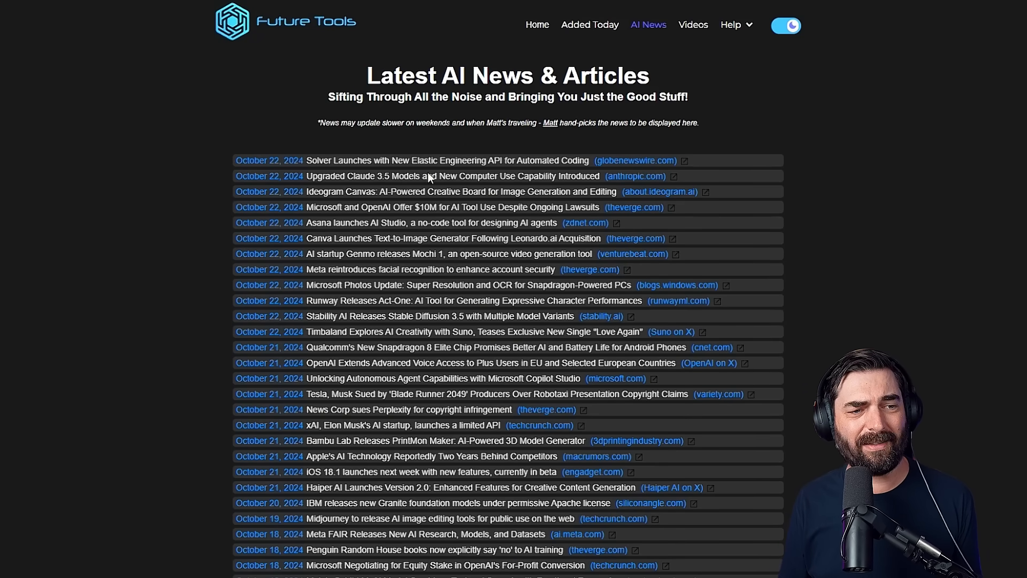
mouse_move(784, 222)
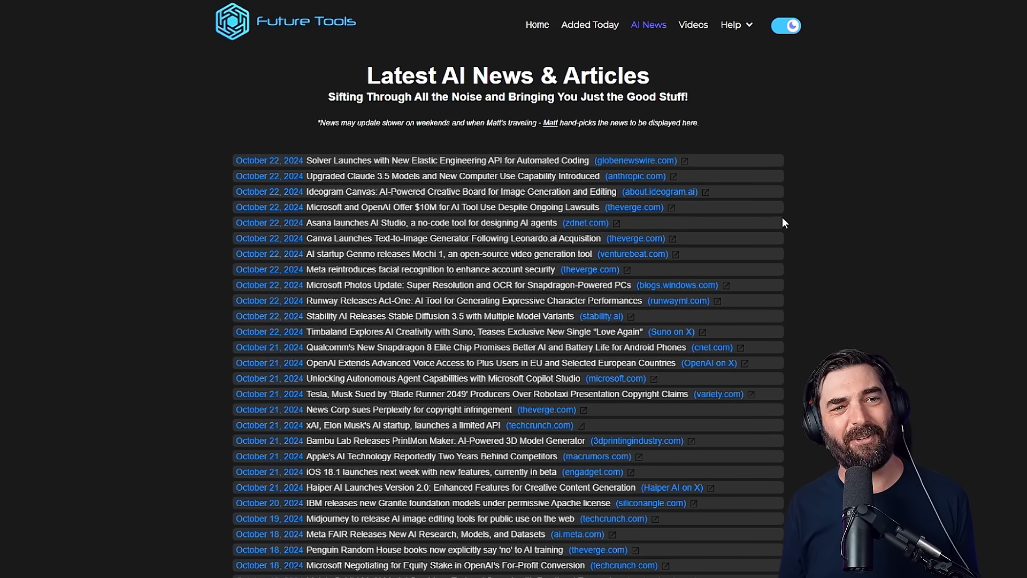